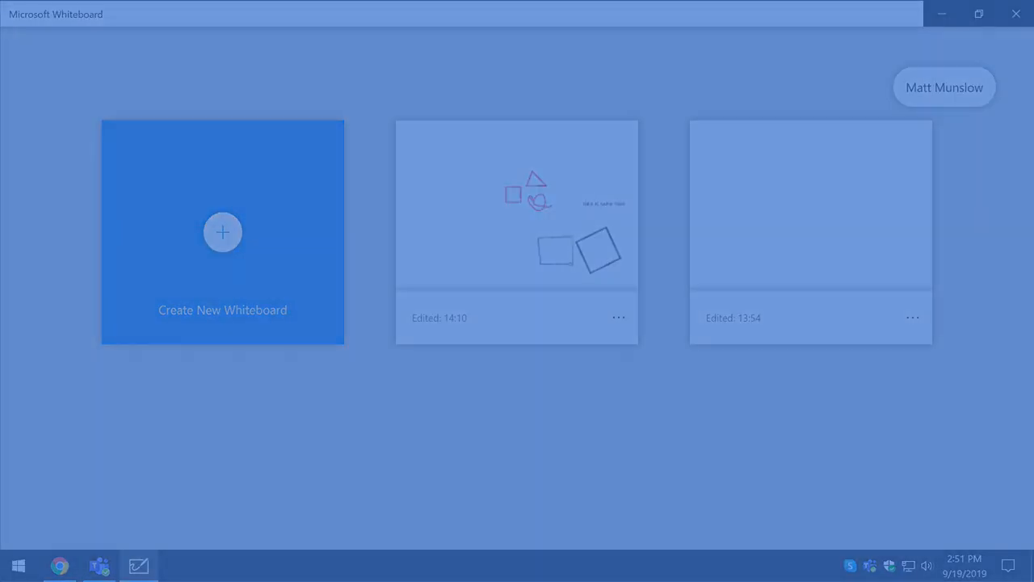
# Create a brand-new blank whiteboard from the home screen.
pyautogui.click(223, 232)
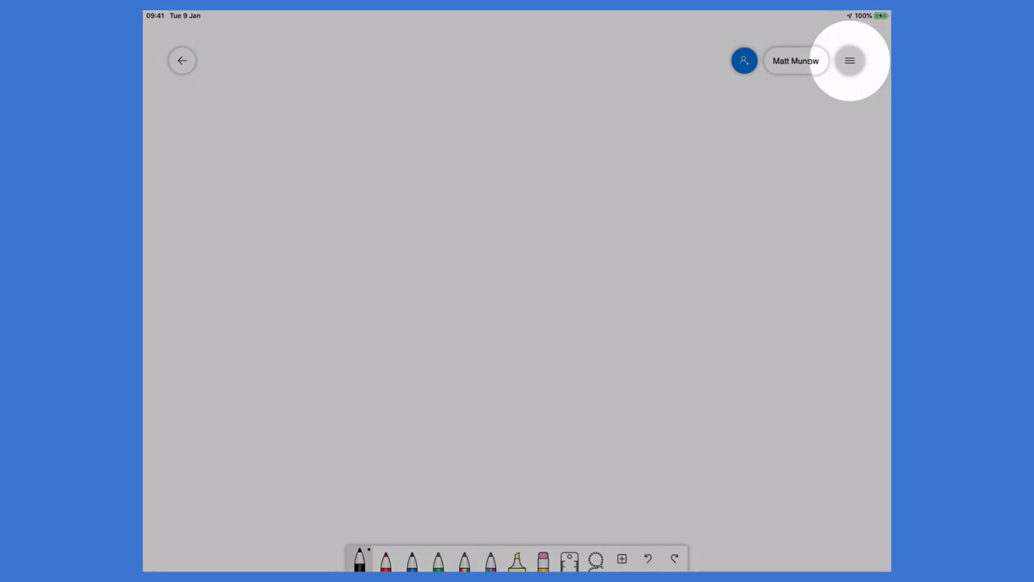
# Format the board background as purple with a square grid and return to the board.
pyautogui.click(853, 61)
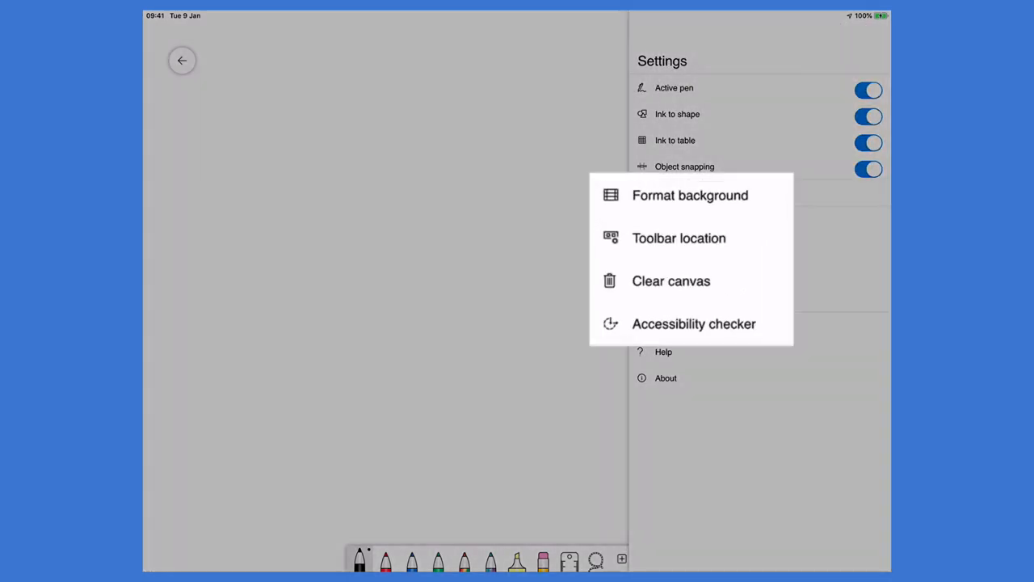
pyautogui.click(690, 194)
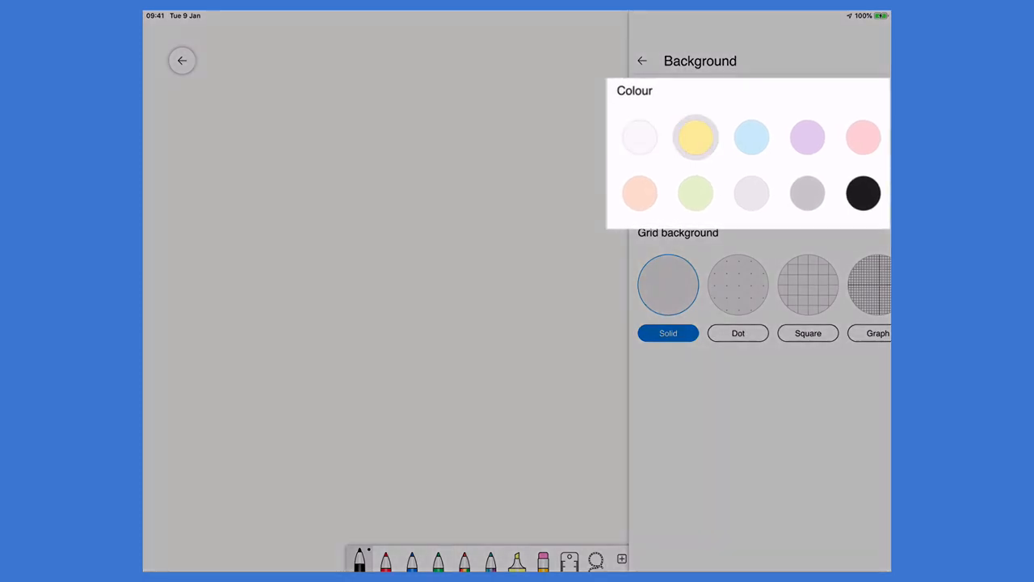
pyautogui.click(806, 136)
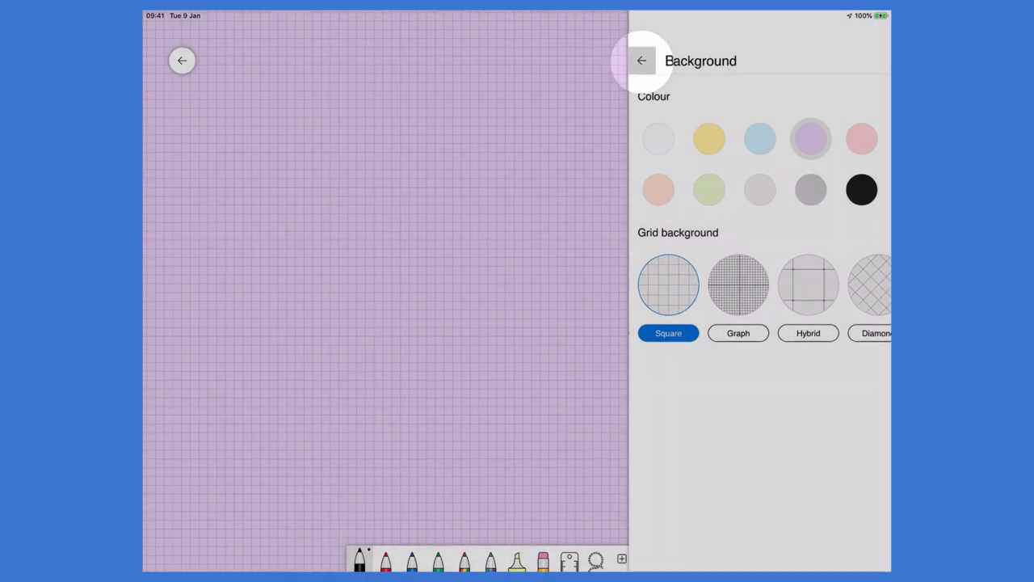
pyautogui.click(641, 62)
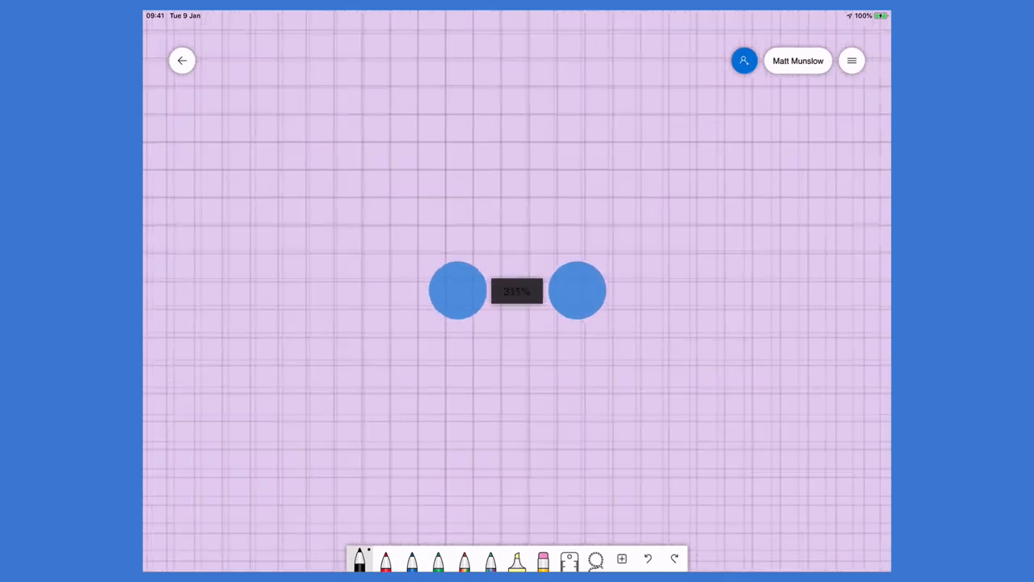
# Draw a black square with the pen and paste a copy of it below.
pyautogui.moveTo(532, 144); pyautogui.dragTo(532, 291)
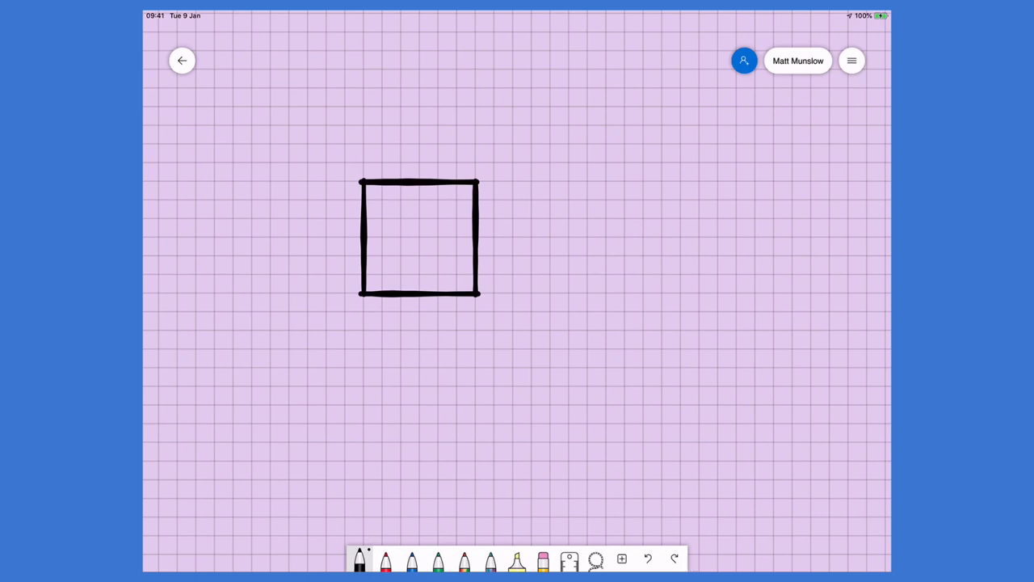
pyautogui.click(419, 242)
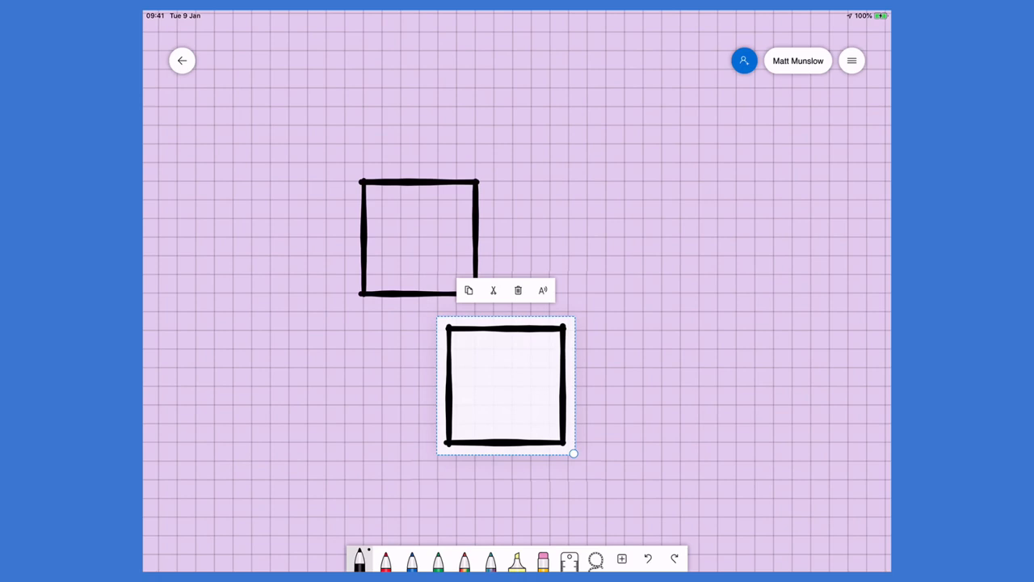
# Move the copied square beside the original, snapping it level to form the row.
pyautogui.moveTo(505, 385); pyautogui.dragTo(559, 236)
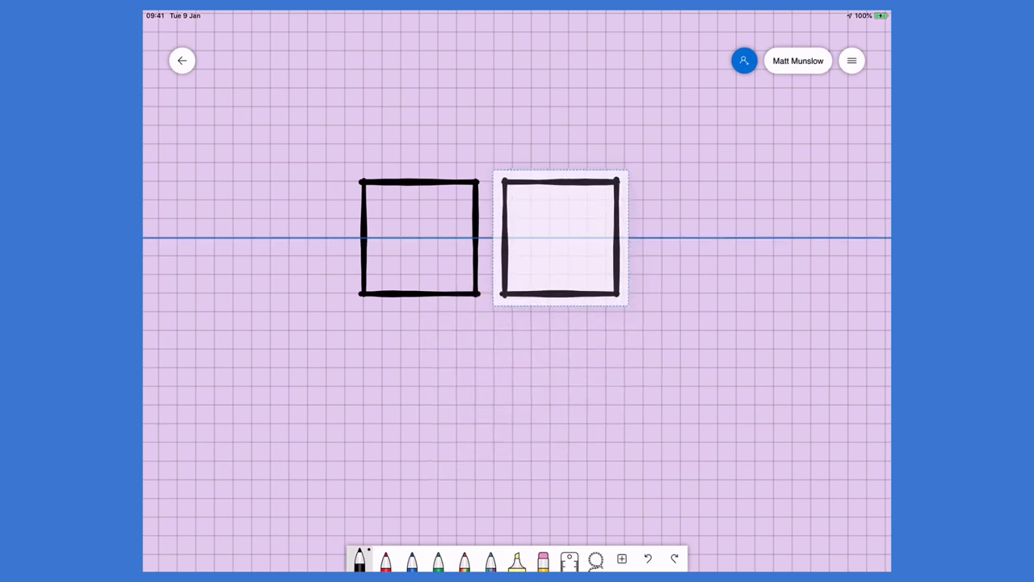
pyautogui.moveTo(559, 238); pyautogui.dragTo(585, 238)
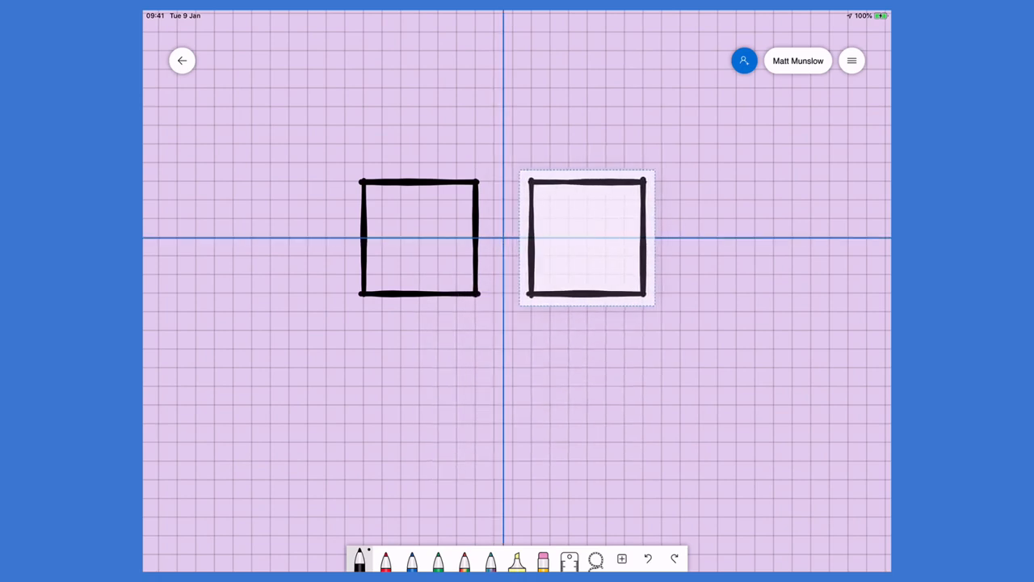
pyautogui.moveTo(585, 239); pyautogui.dragTo(558, 177)
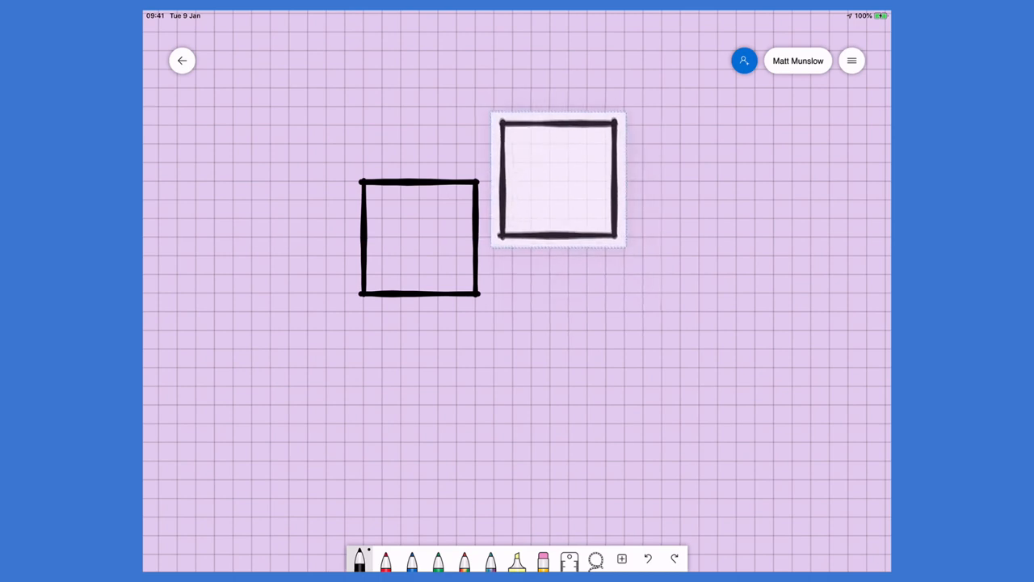
pyautogui.moveTo(558, 178); pyautogui.dragTo(585, 239)
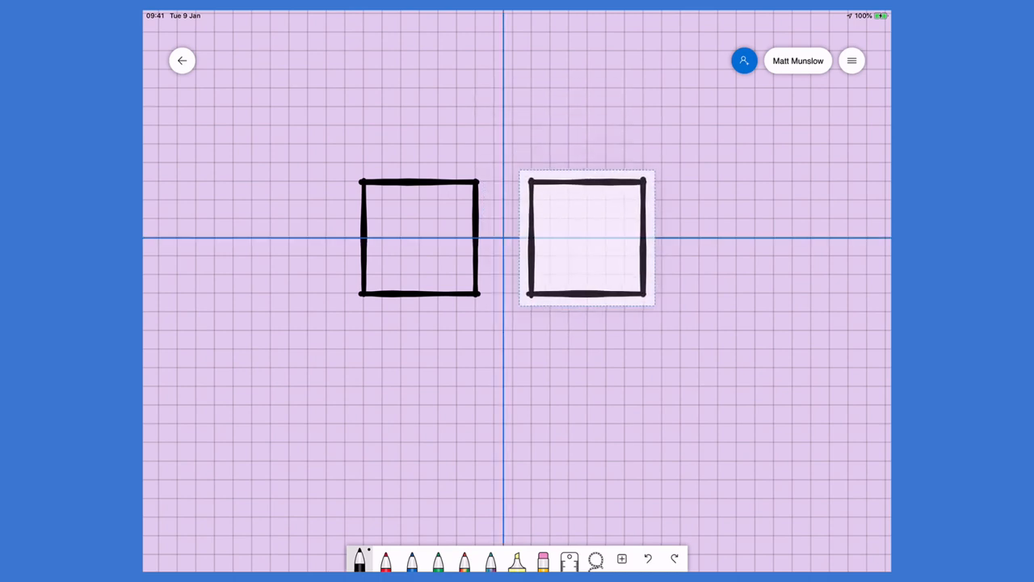
pyautogui.click(585, 243)
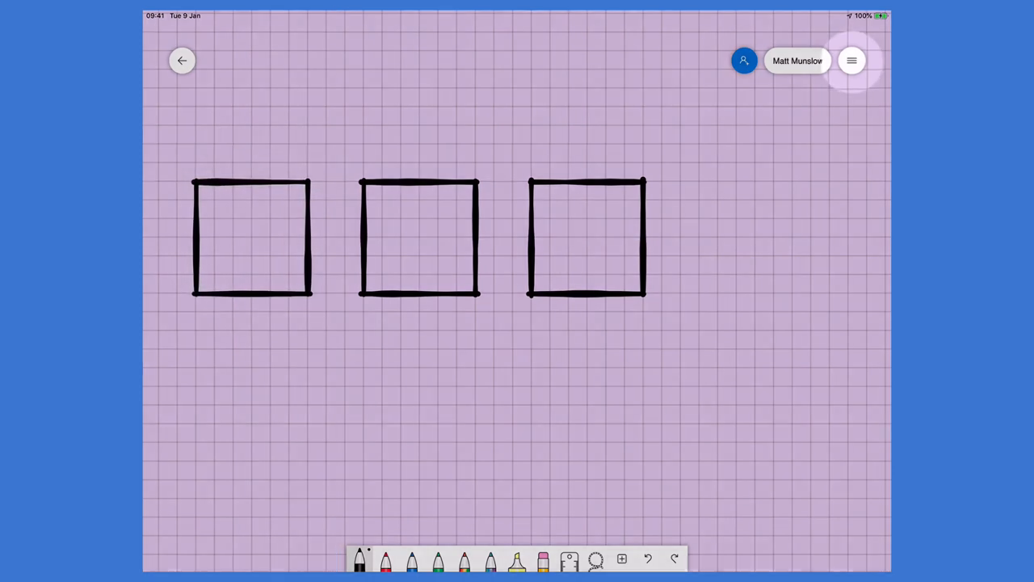
# Turn off the Object snapping toggle in Settings and return to the board.
pyautogui.click(853, 61)
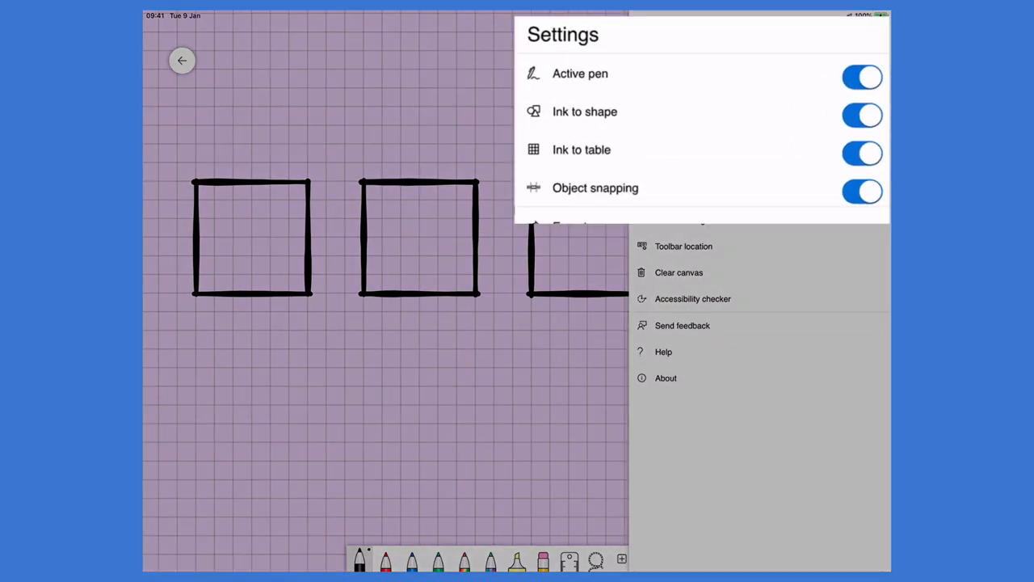
pyautogui.click(861, 191)
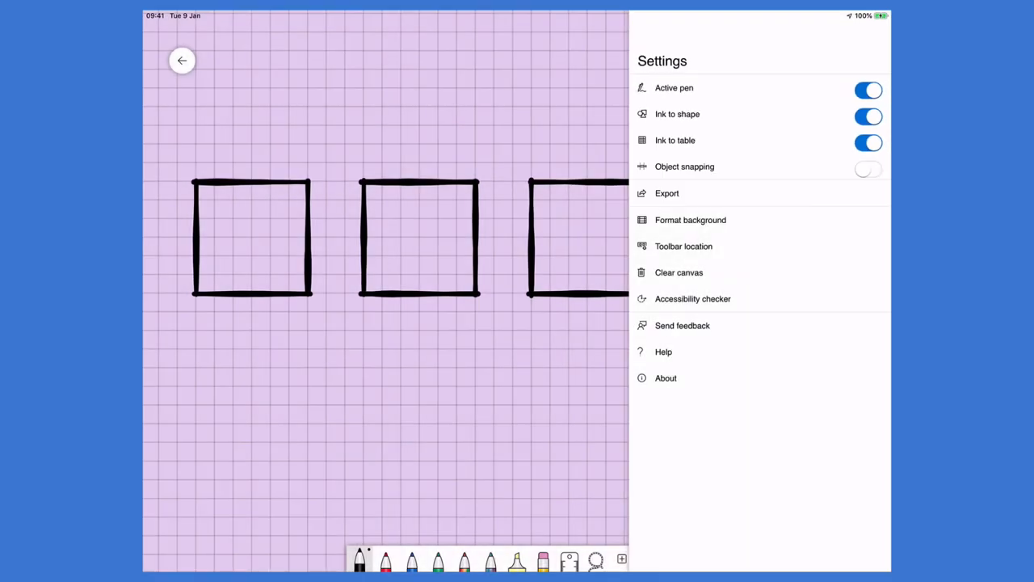
pyautogui.click(854, 61)
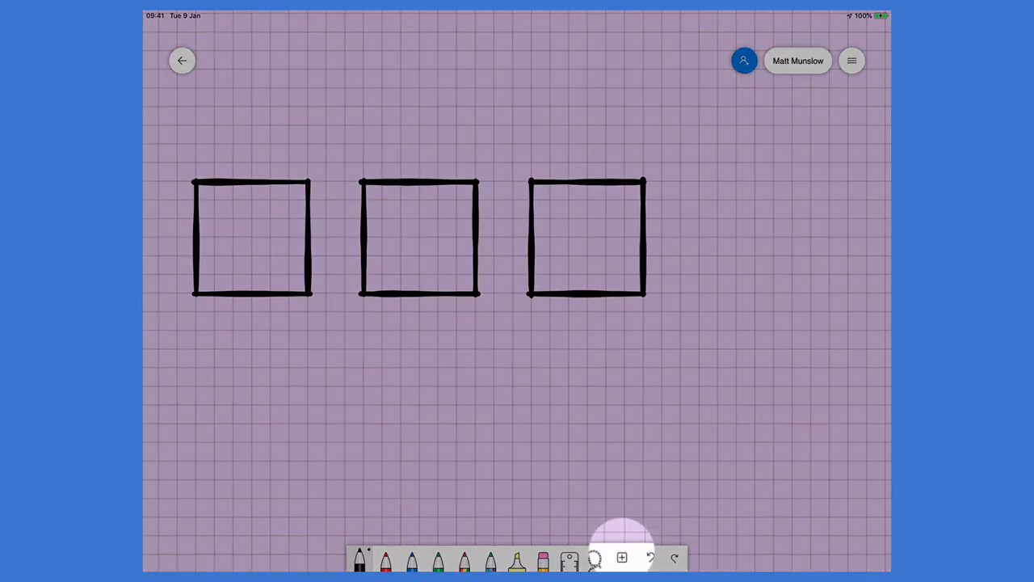
# Insert a text item reading 'This text' and move it below the row of squares.
pyautogui.click(621, 559)
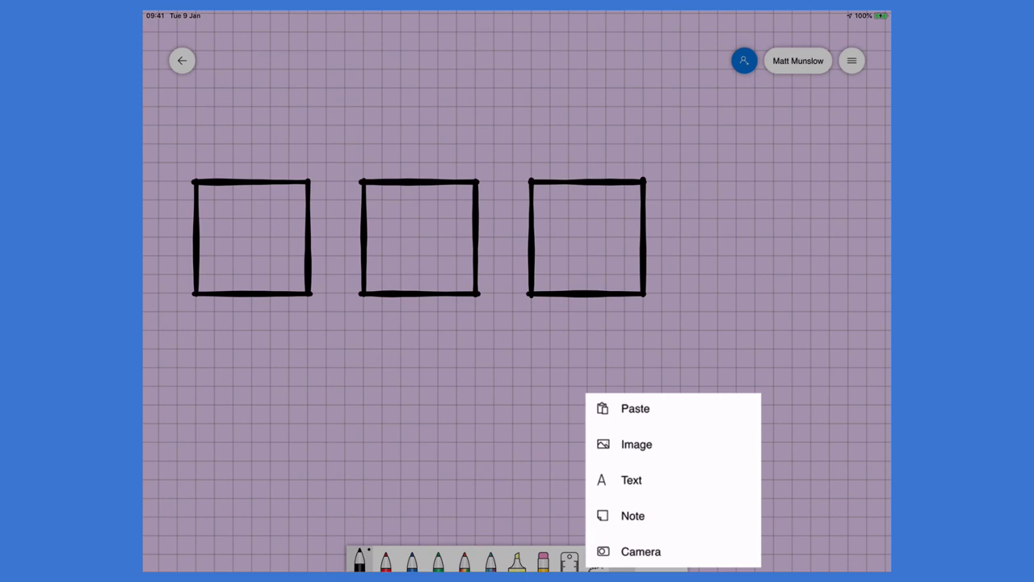
pyautogui.click(631, 479)
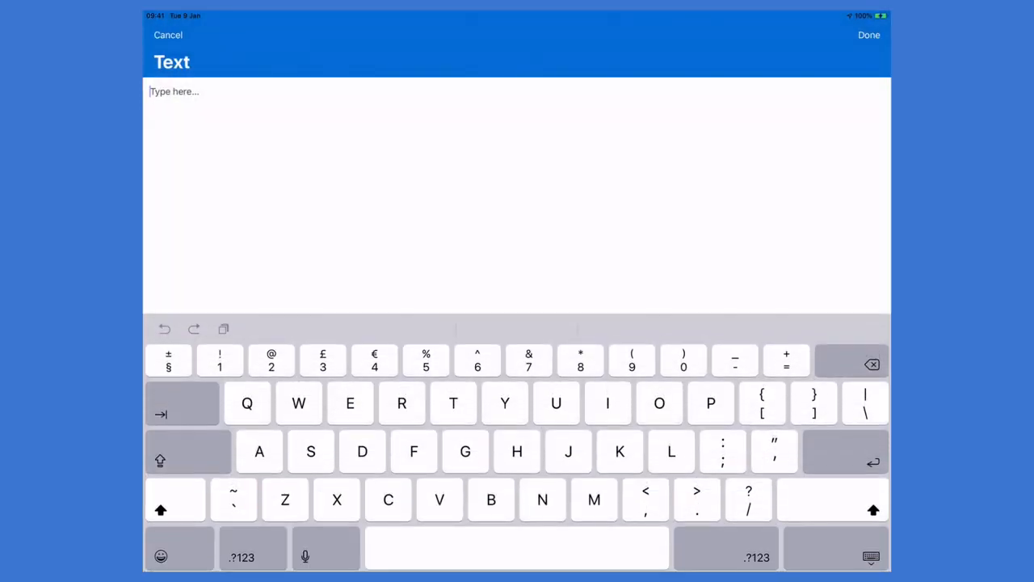
pyautogui.click(453, 403)
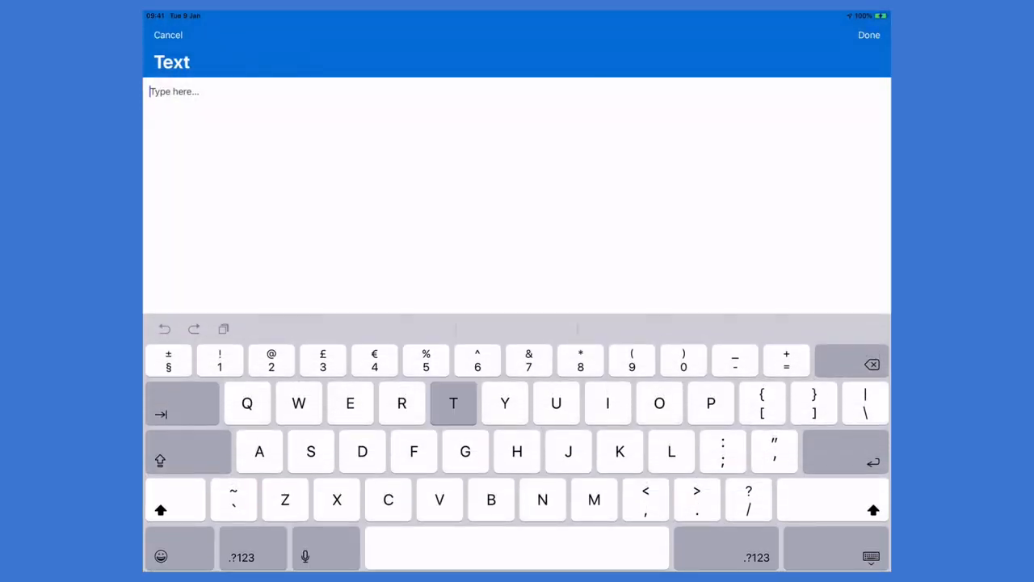
pyautogui.write('This text')
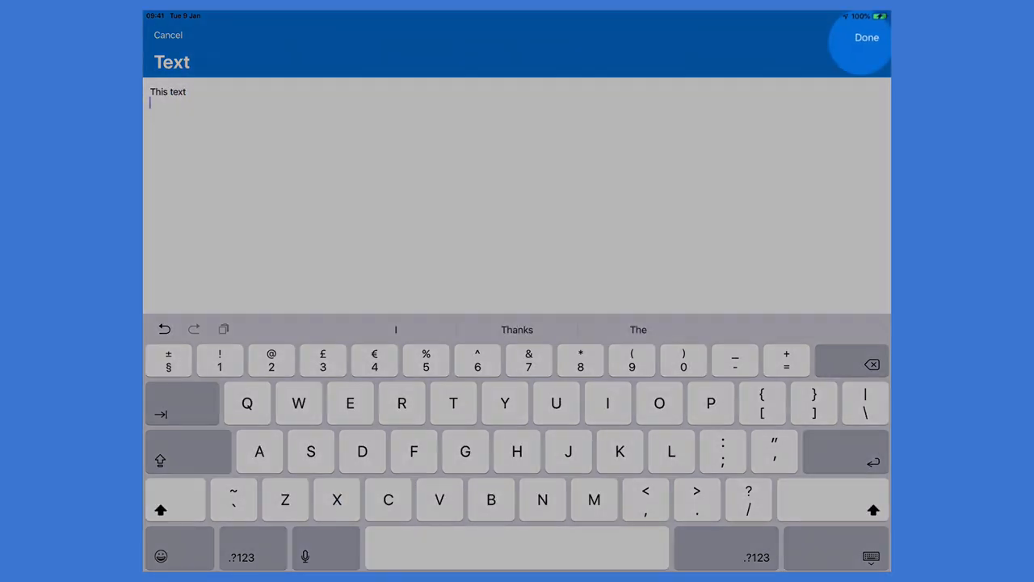
pyautogui.click(863, 37)
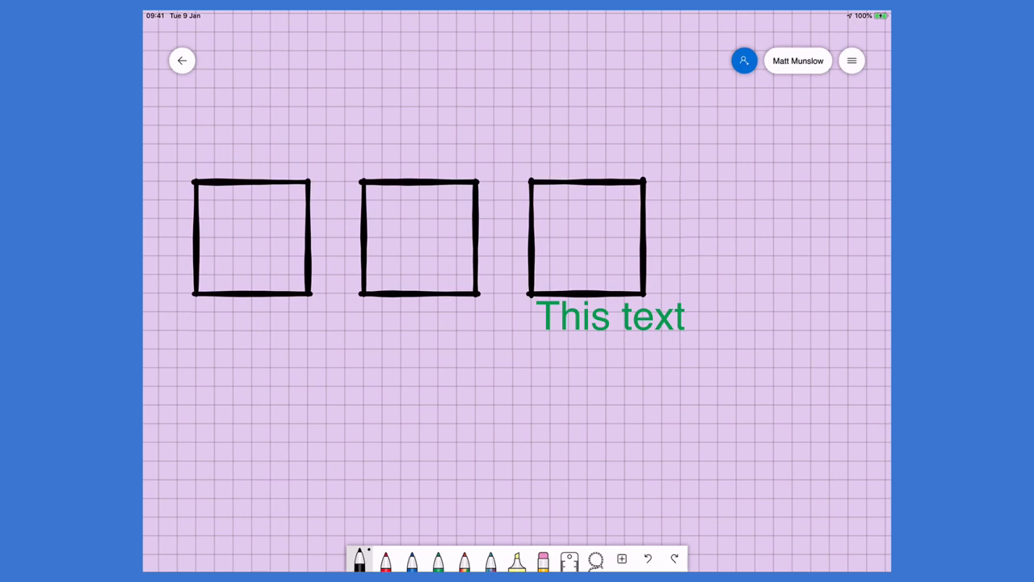
pyautogui.moveTo(611, 315); pyautogui.dragTo(527, 388)
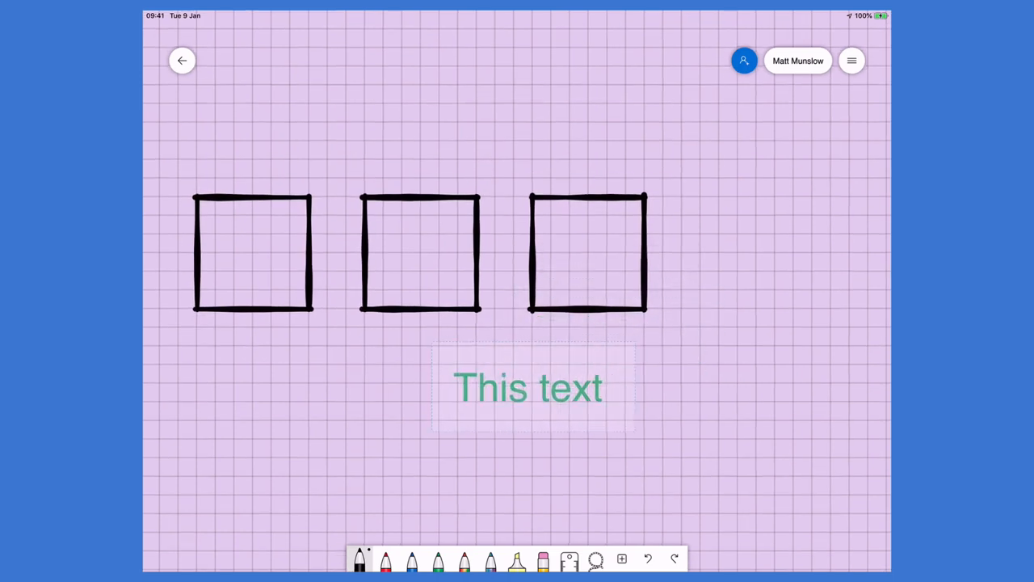
pyautogui.click(527, 387)
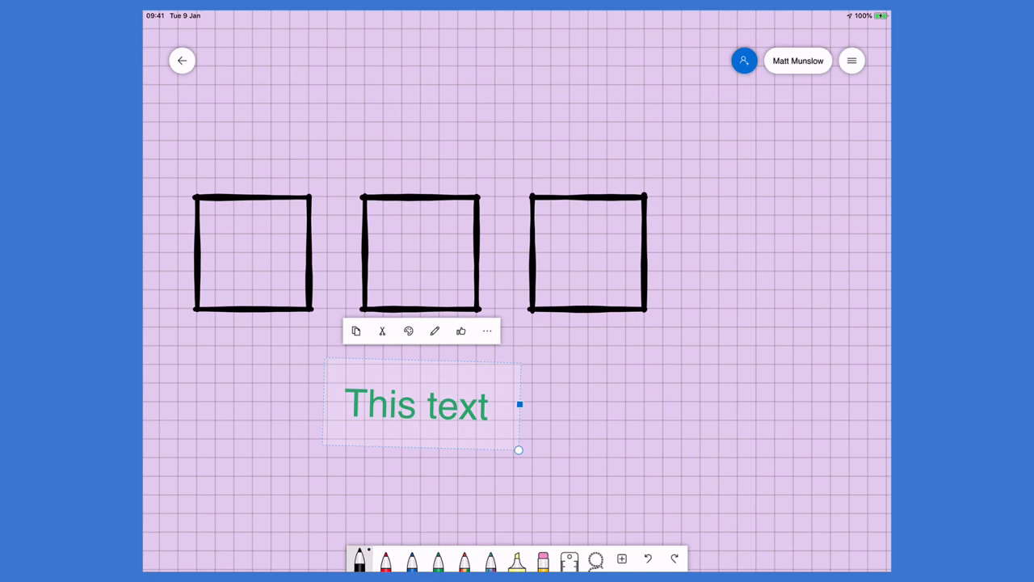
pyautogui.click(856, 61)
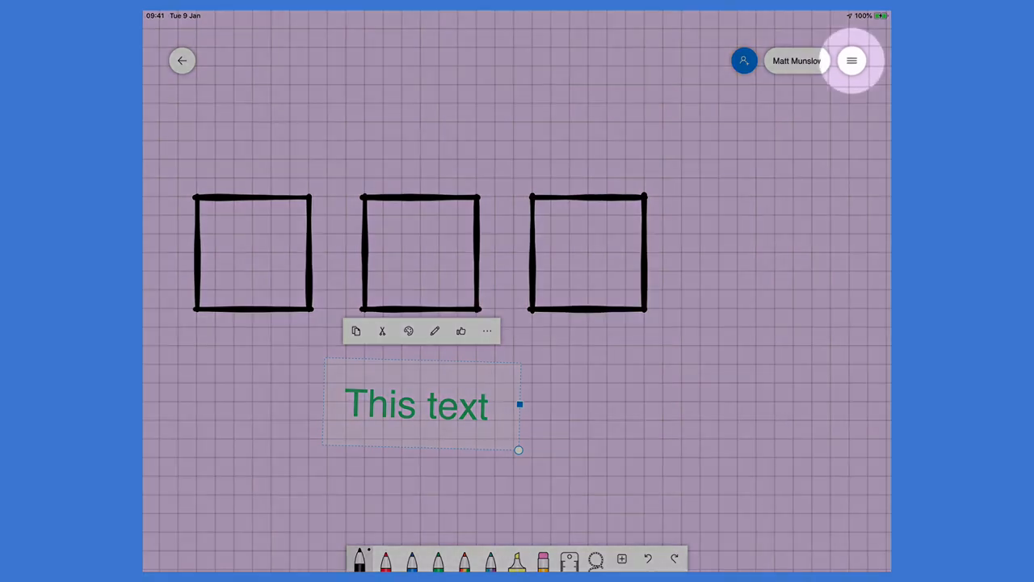
pyautogui.click(852, 61)
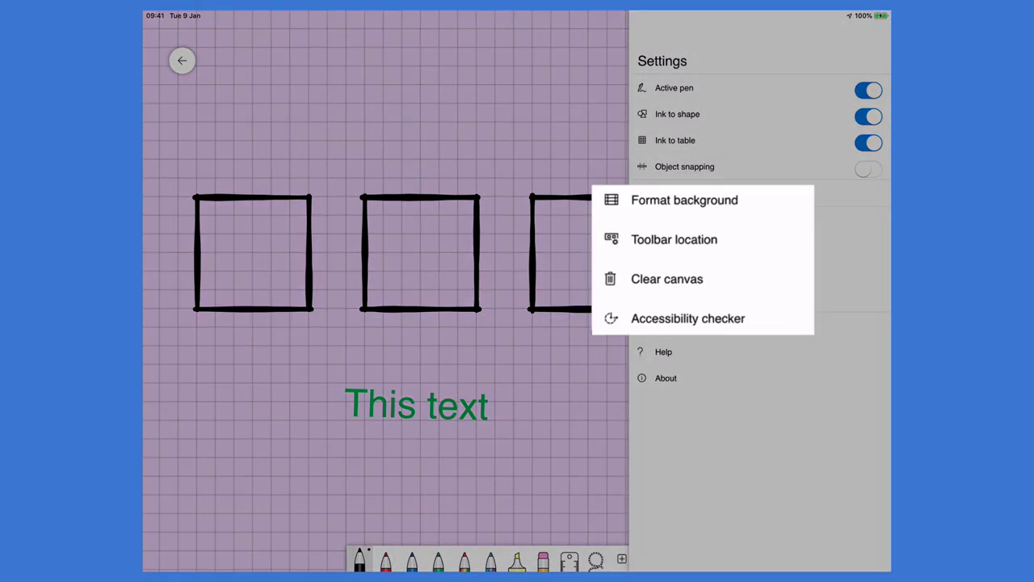
pyautogui.click(674, 239)
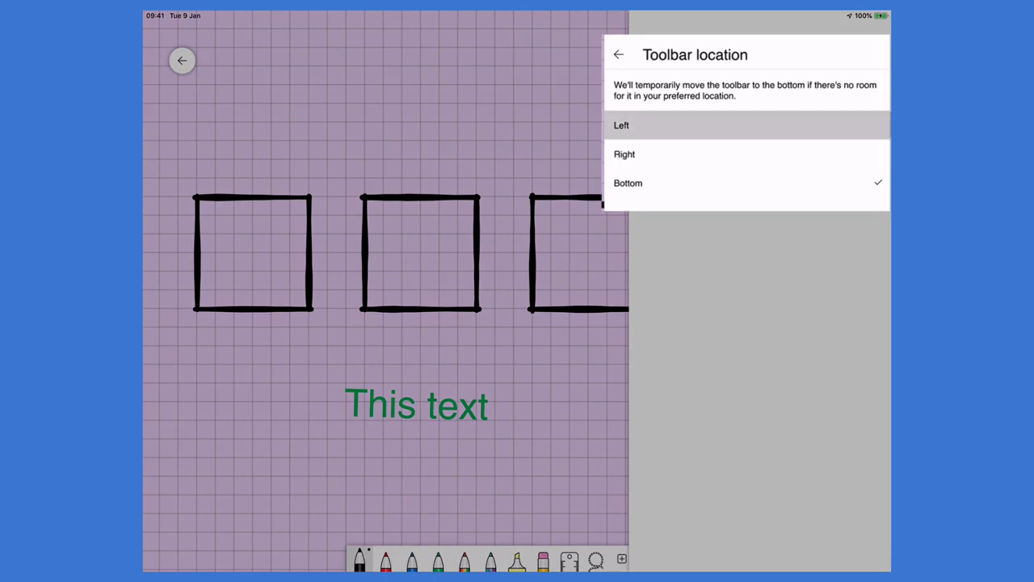
pyautogui.click(620, 126)
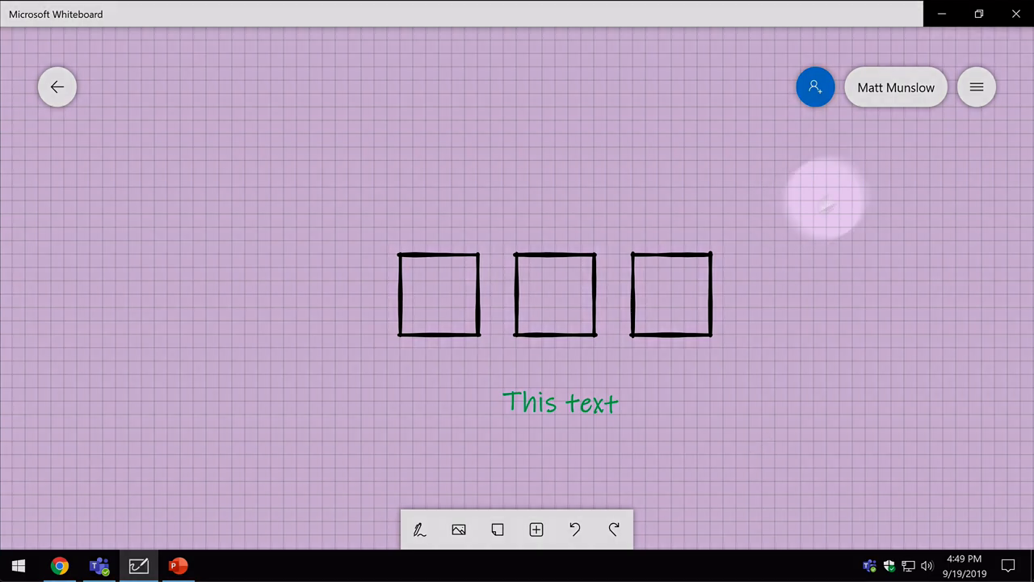
# Export the board as an image from the Settings menu.
pyautogui.click(976, 87)
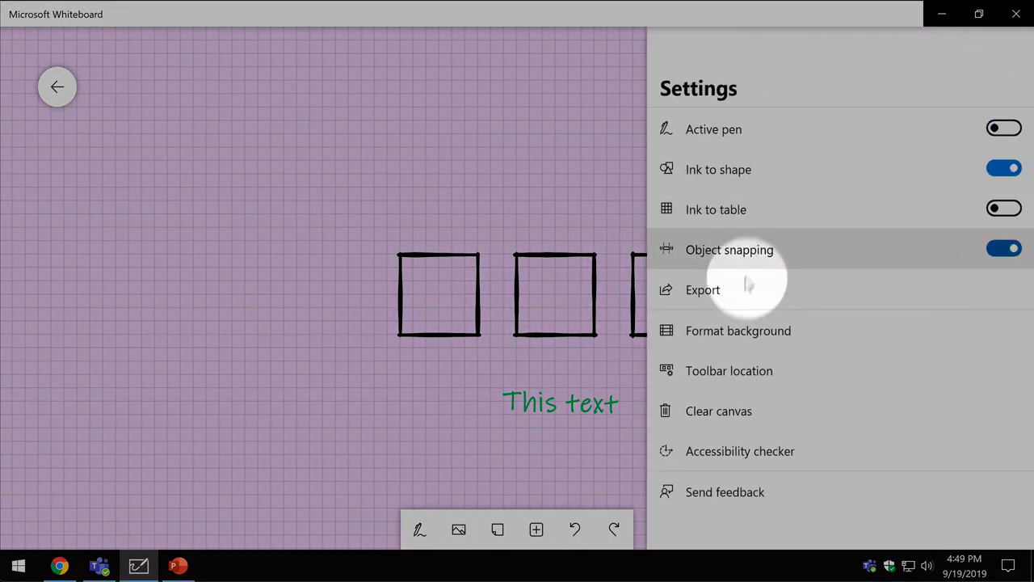
pyautogui.click(701, 290)
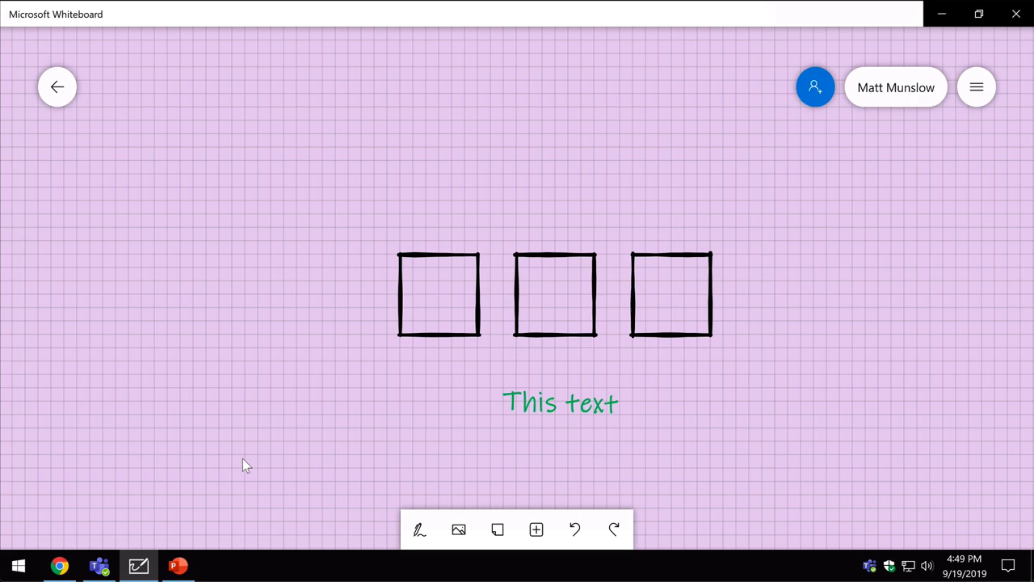
pyautogui.moveTo(226, 478)
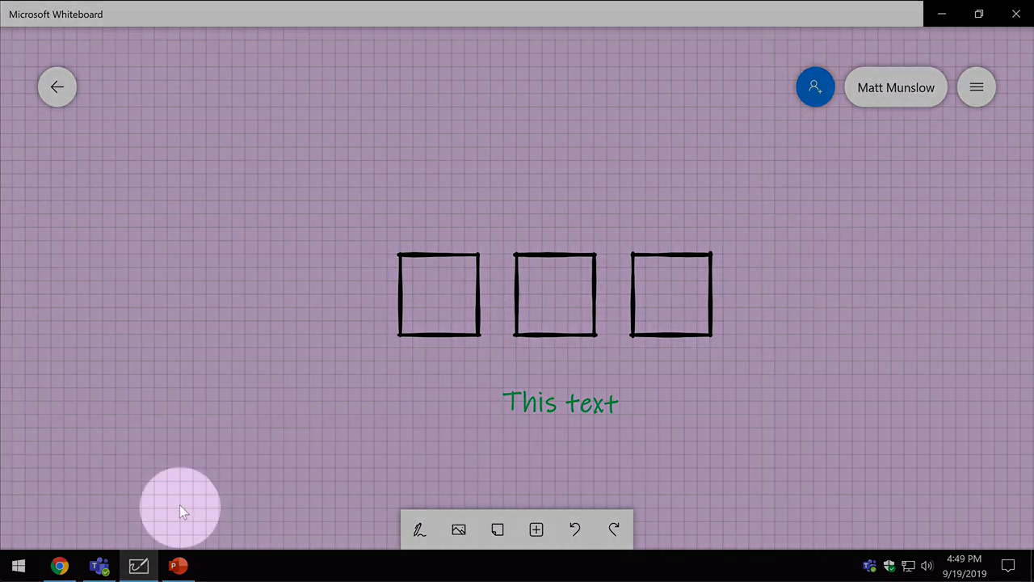
pyautogui.moveTo(177, 564)
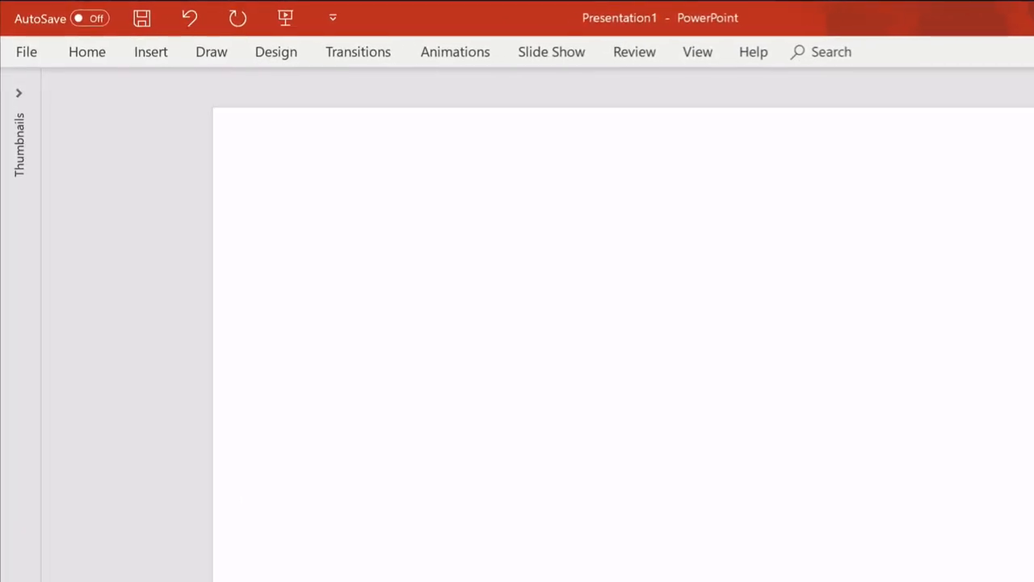
# Insert the exported whiteboard picture file onto the PowerPoint slide.
pyautogui.click(152, 51)
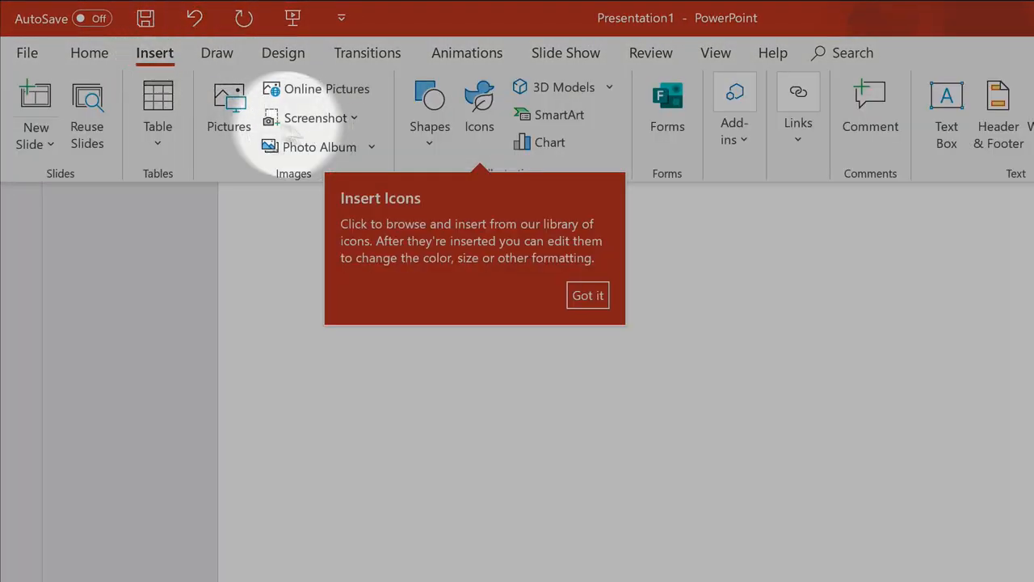
pyautogui.click(230, 97)
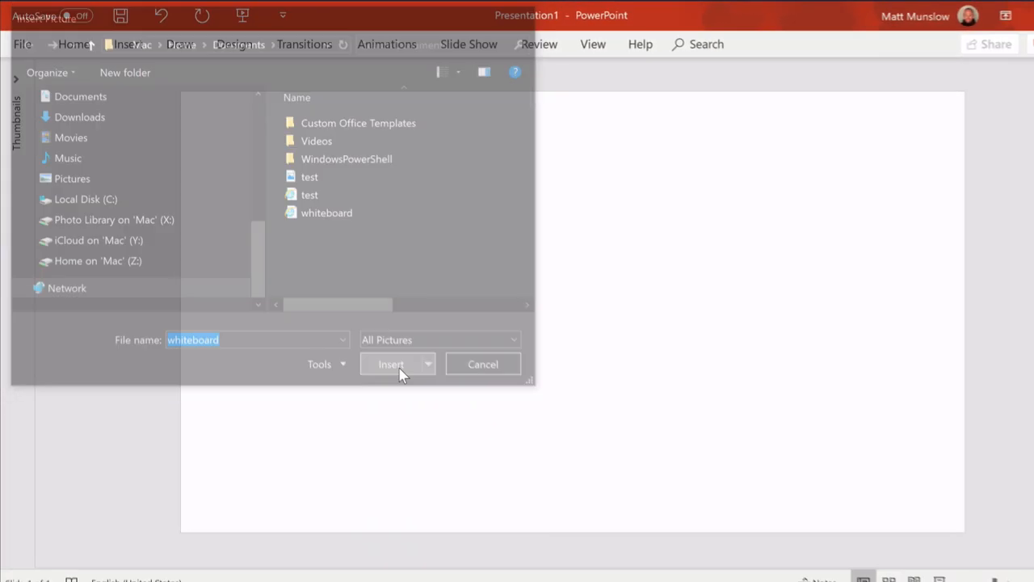
pyautogui.click(390, 363)
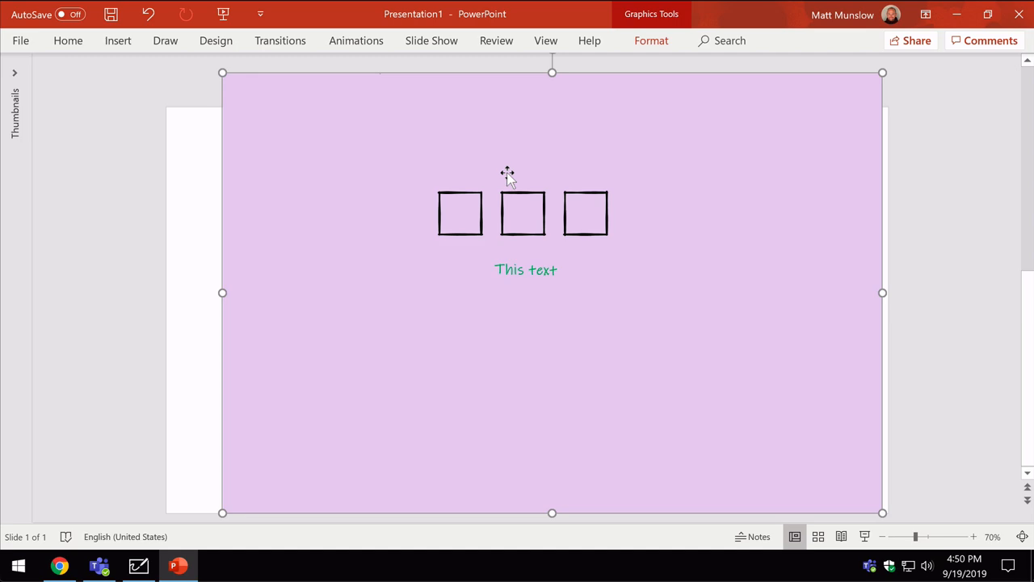
pyautogui.click(138, 565)
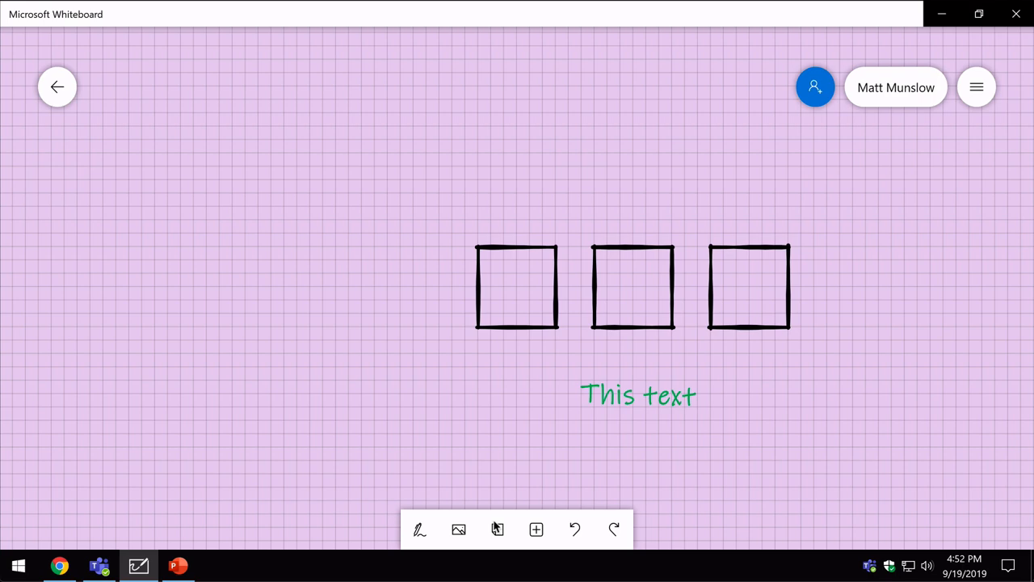
# Switch back to Whiteboard and open its Settings panel.
pyautogui.click(497, 530)
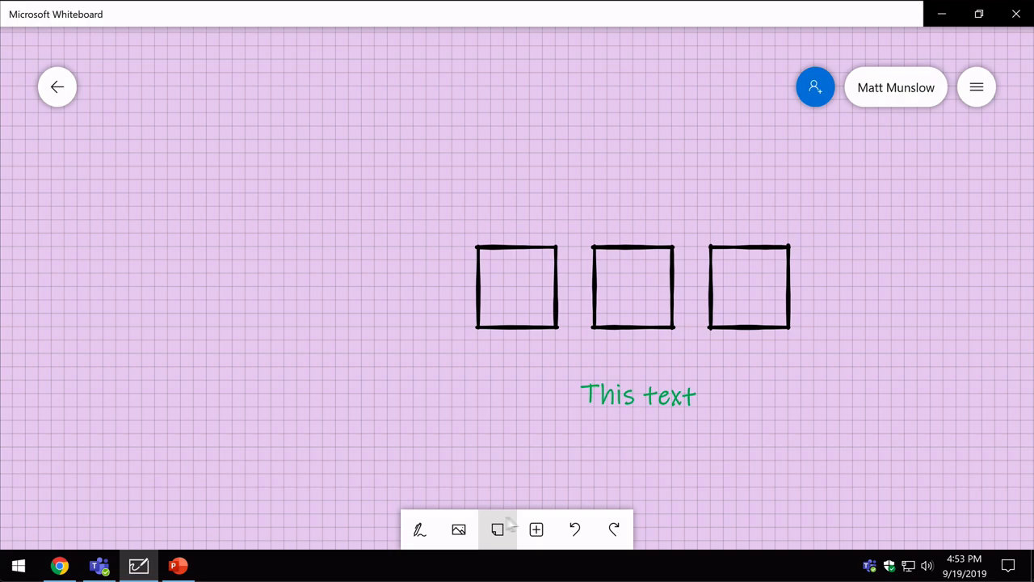
pyautogui.click(976, 87)
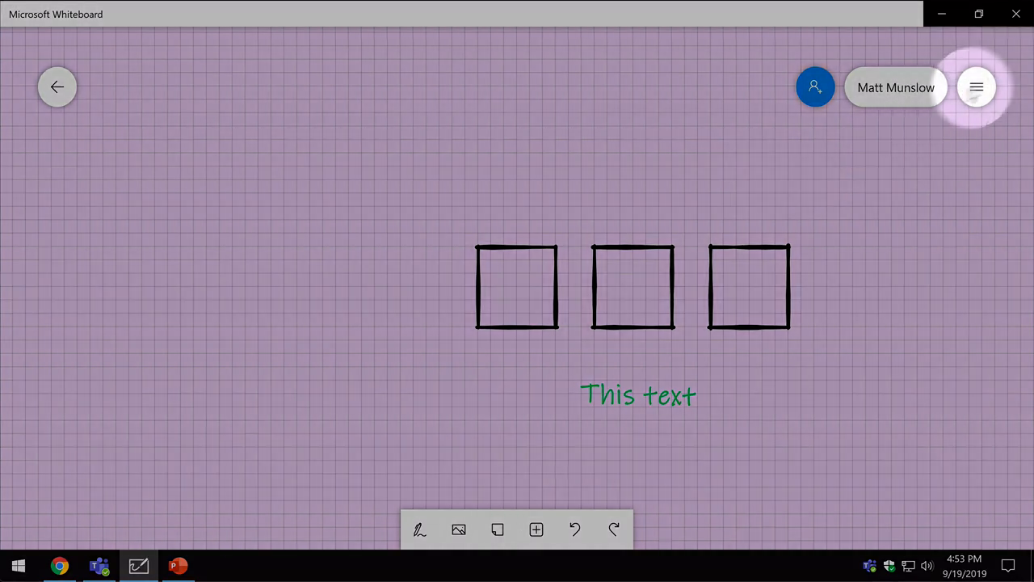
pyautogui.click(976, 87)
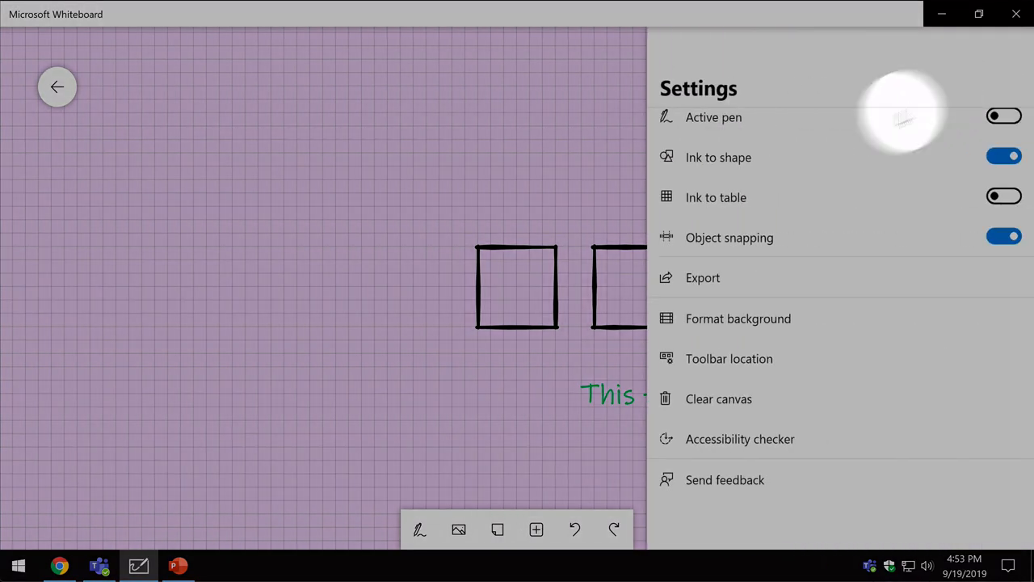
pyautogui.moveTo(776, 446)
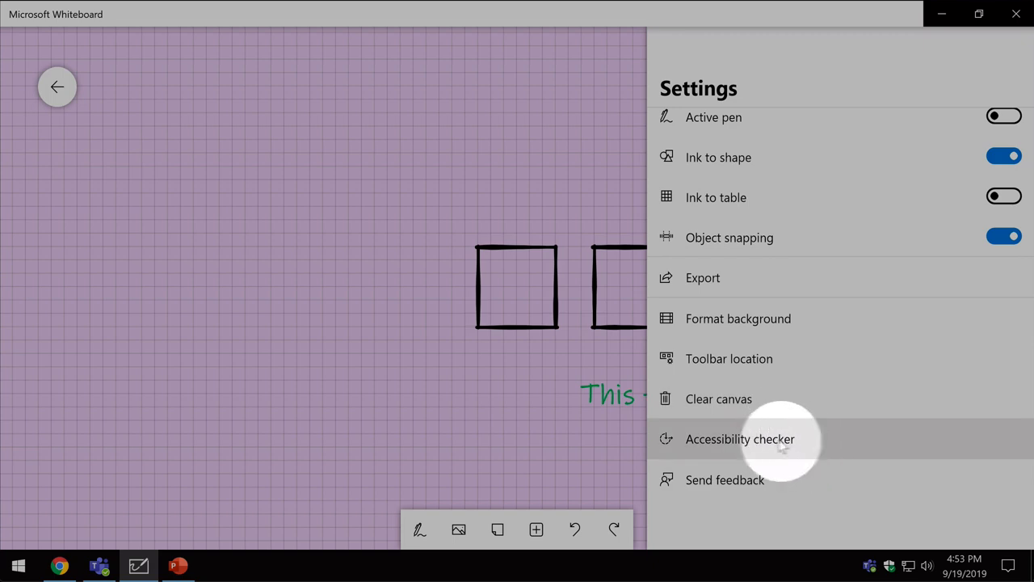
# Run the Accessibility checker and give the square the alt text 'this is a black'.
pyautogui.click(740, 440)
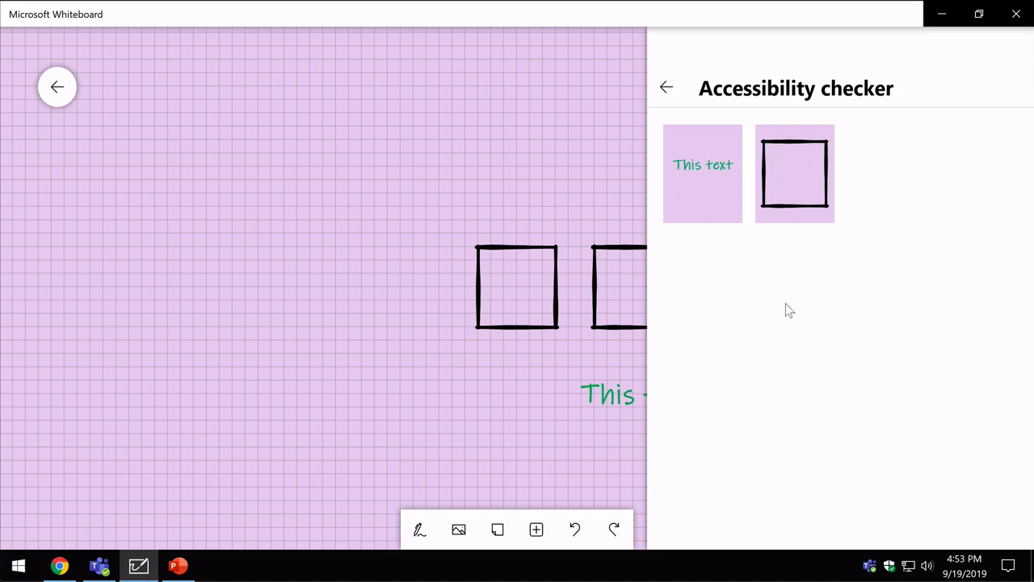
pyautogui.click(795, 171)
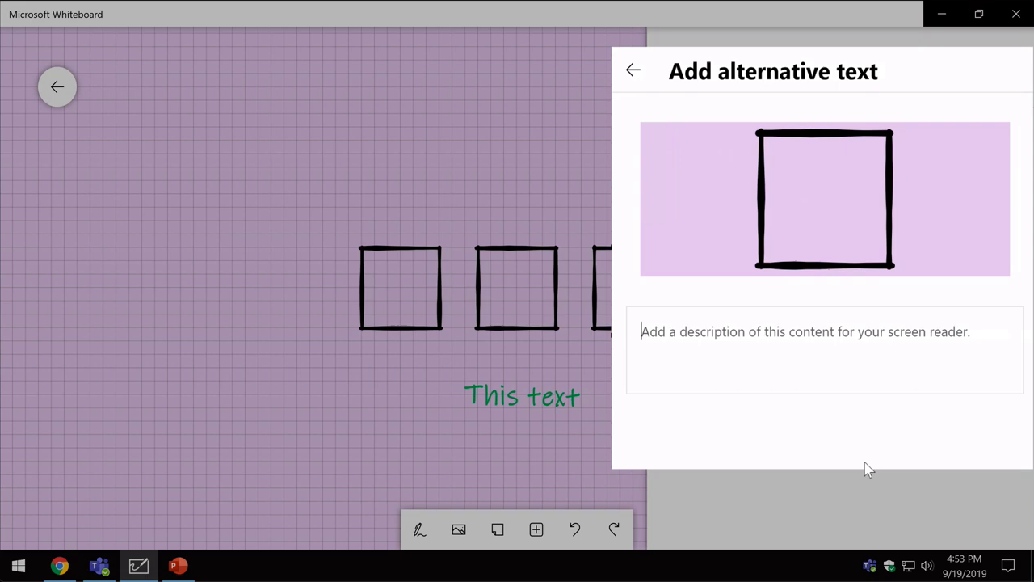
pyautogui.write('this is a black')
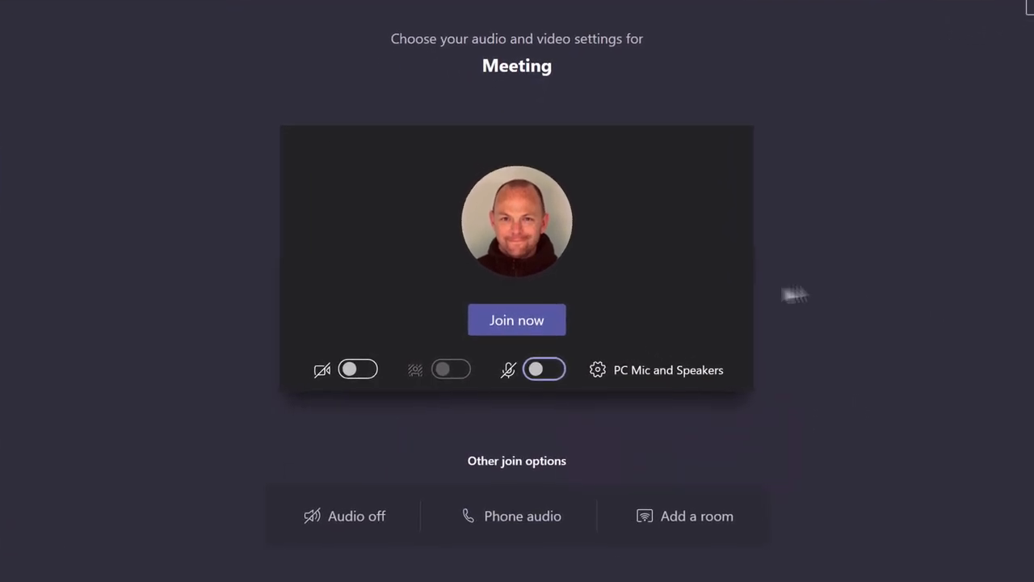
# Join the meeting, share Microsoft Whiteboard from the tray and pick up a pen to draw.
pyautogui.click(517, 320)
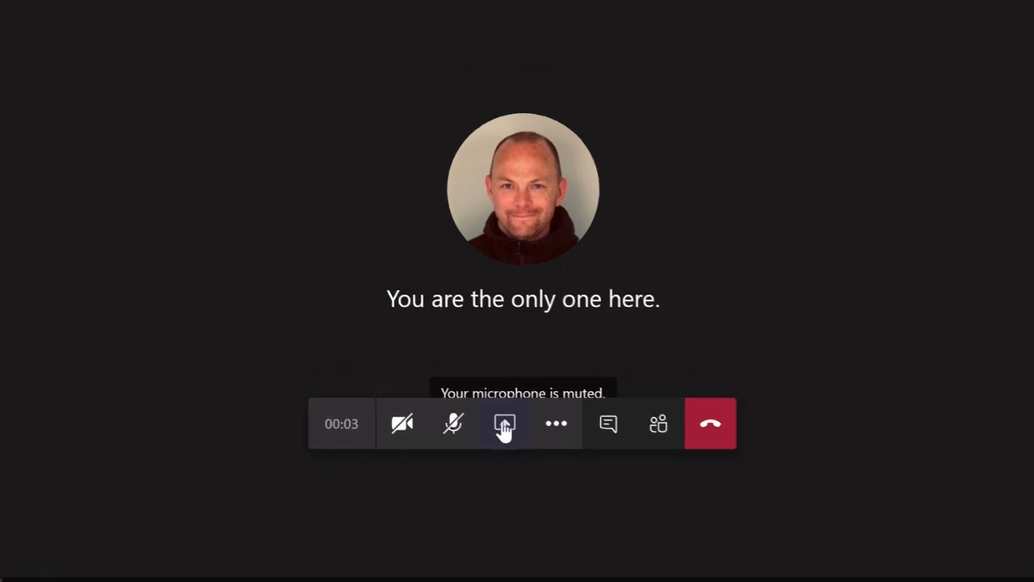
pyautogui.click(504, 424)
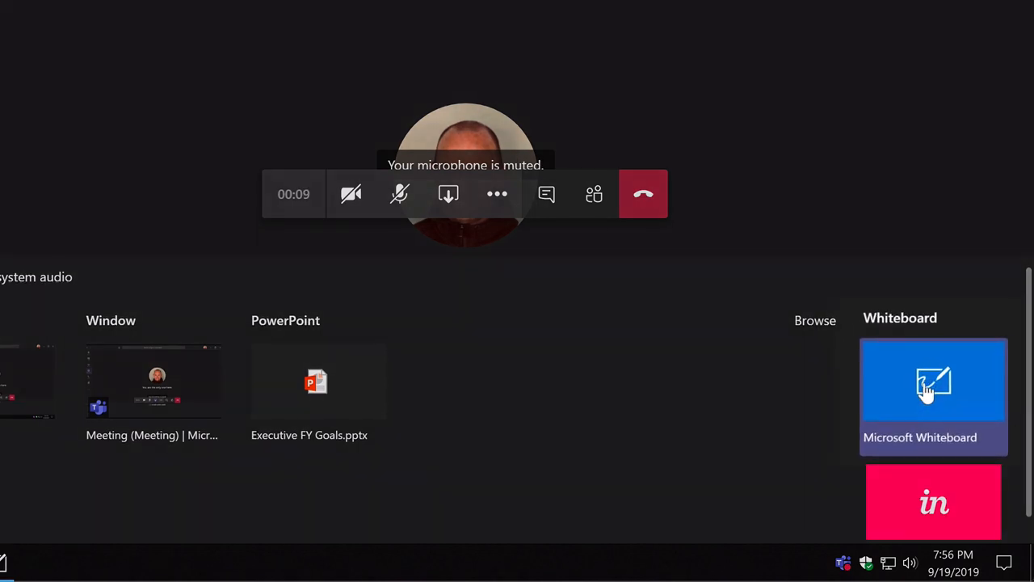
pyautogui.click(934, 394)
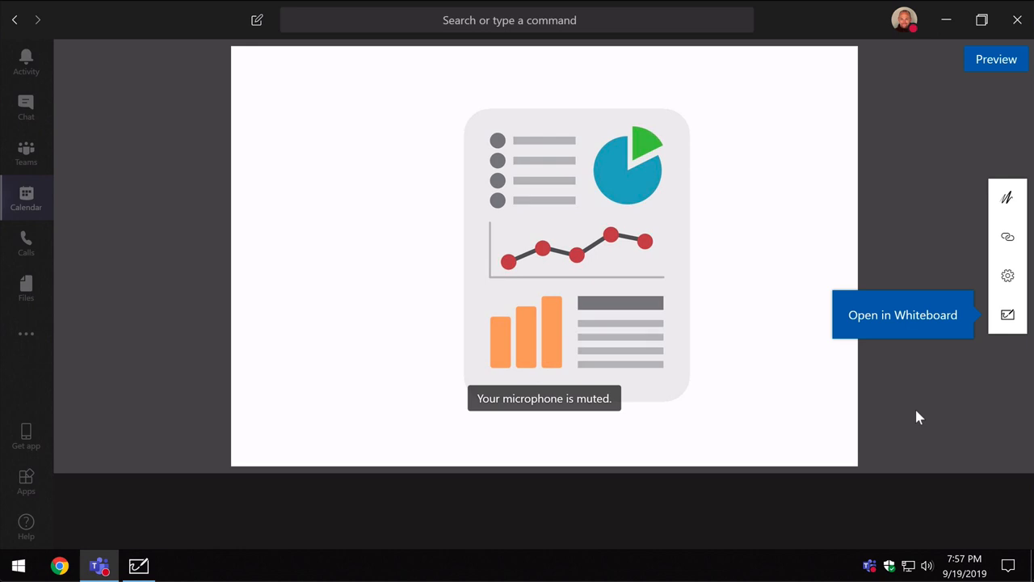
pyautogui.moveTo(809, 223)
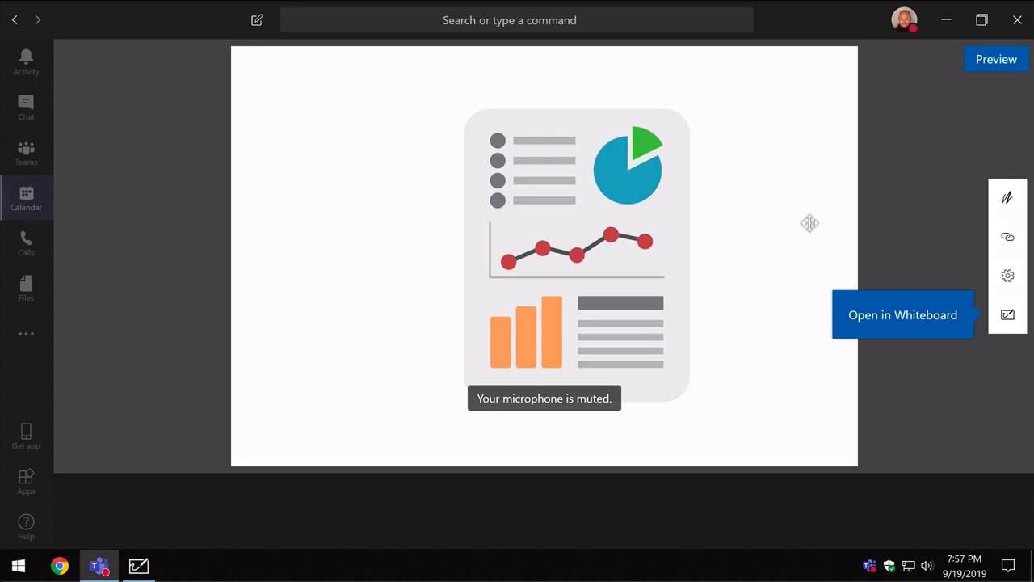
pyautogui.click(1009, 198)
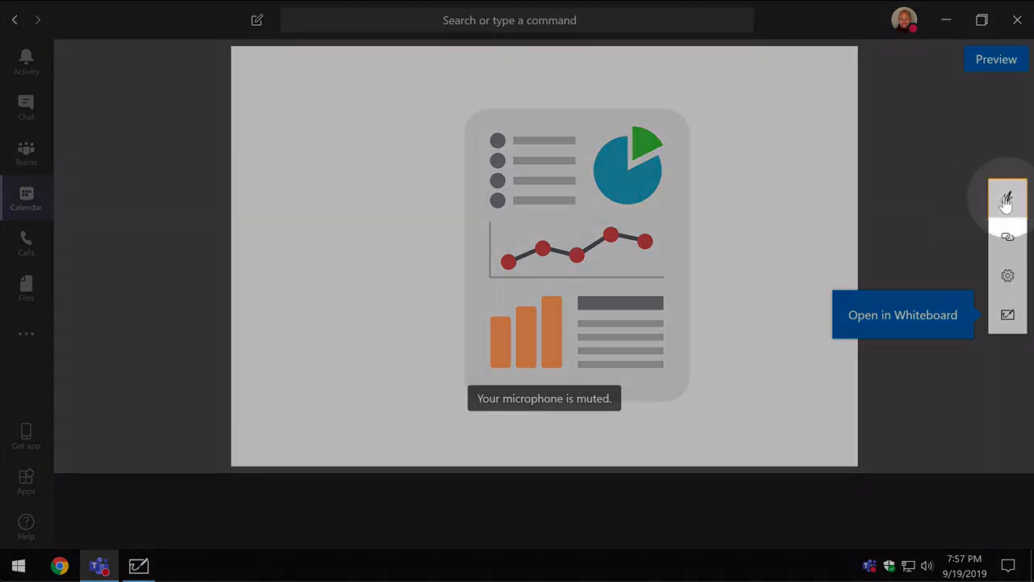
# With the black pen, draw a circle around the pie chart on the shared board.
pyautogui.click(1009, 197)
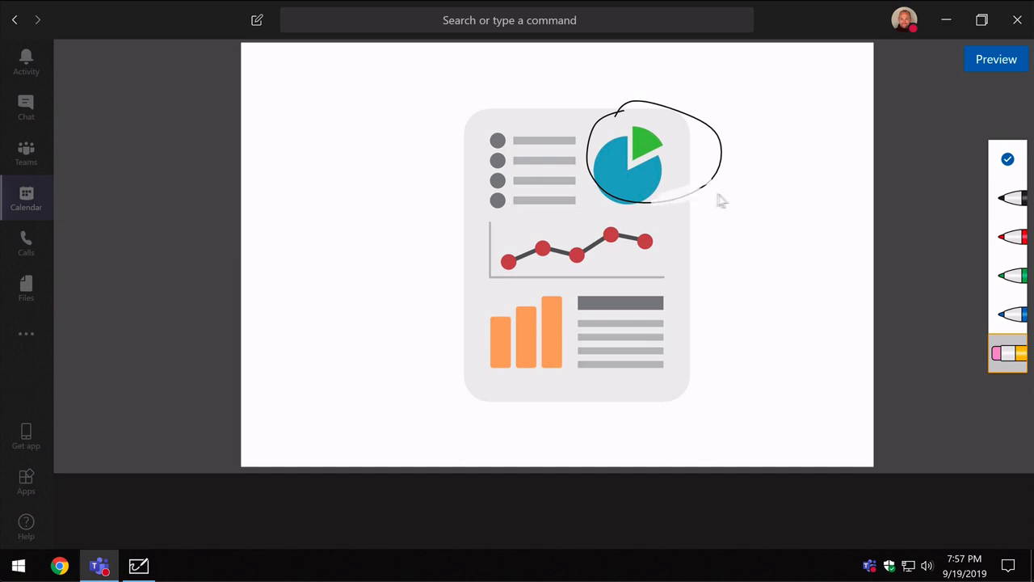
# Stop drawing, copy the whiteboard's web share link and go to the meeting chat.
pyautogui.click(1011, 160)
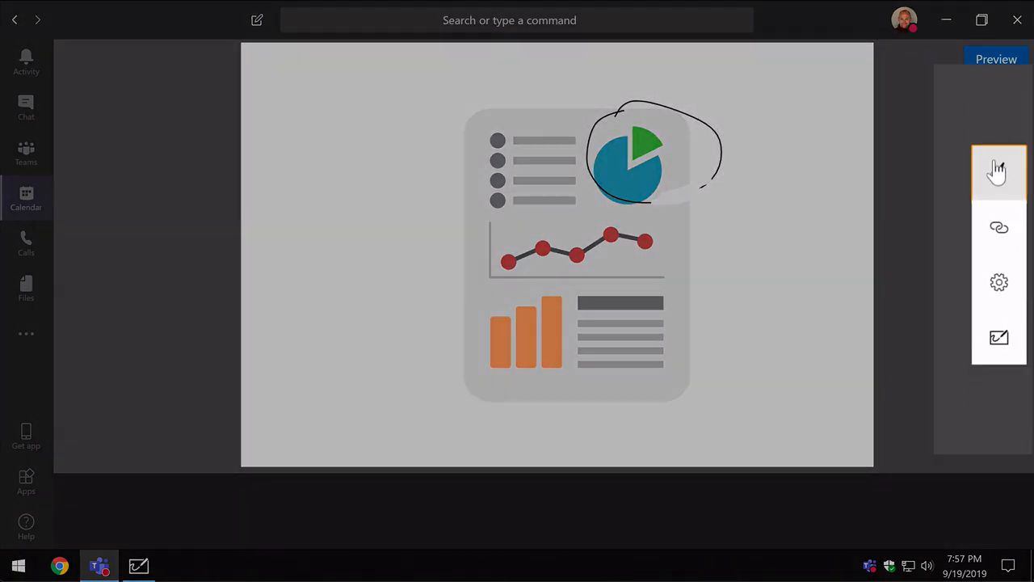
pyautogui.moveTo(998, 171)
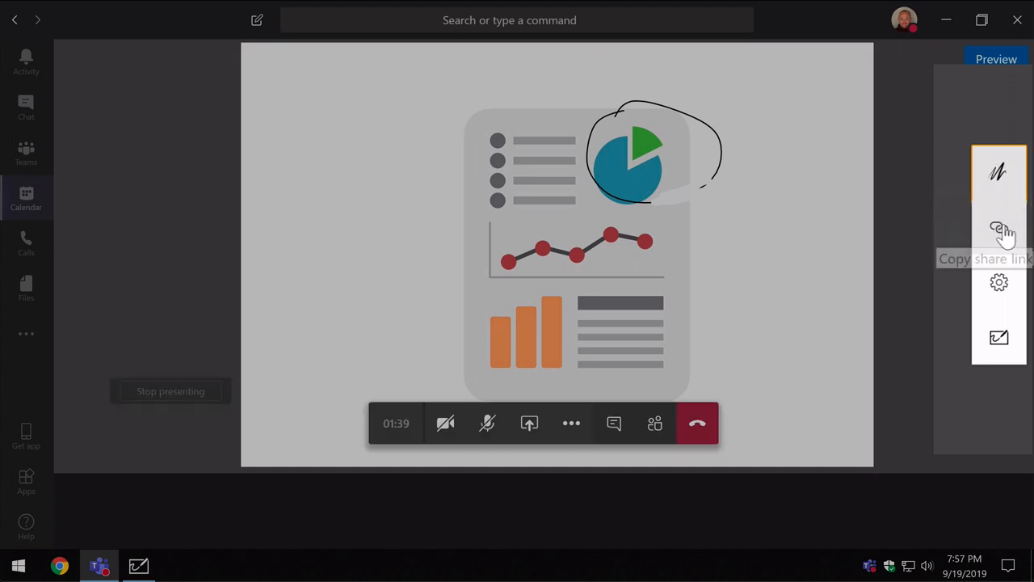
pyautogui.click(997, 229)
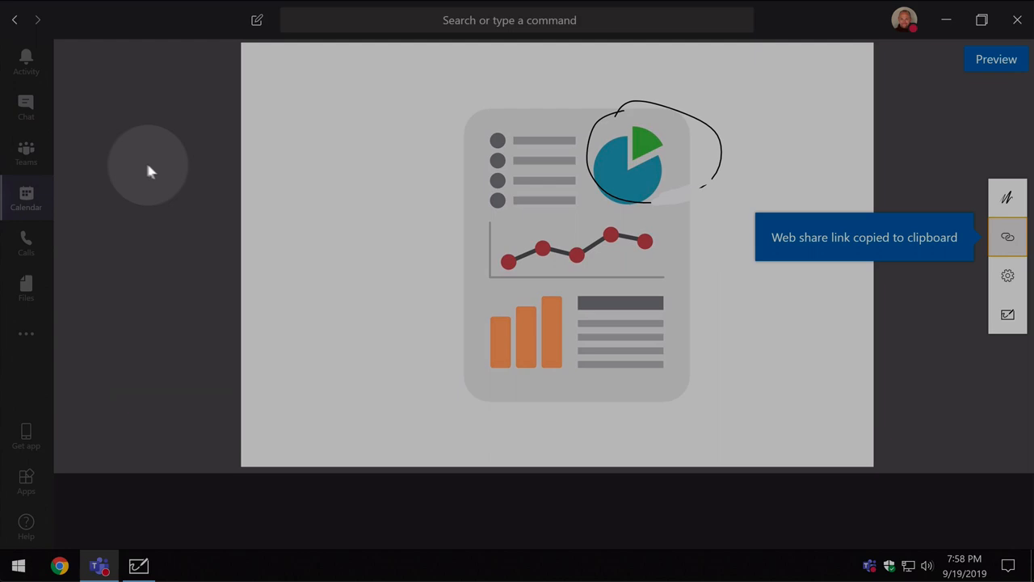
pyautogui.click(26, 105)
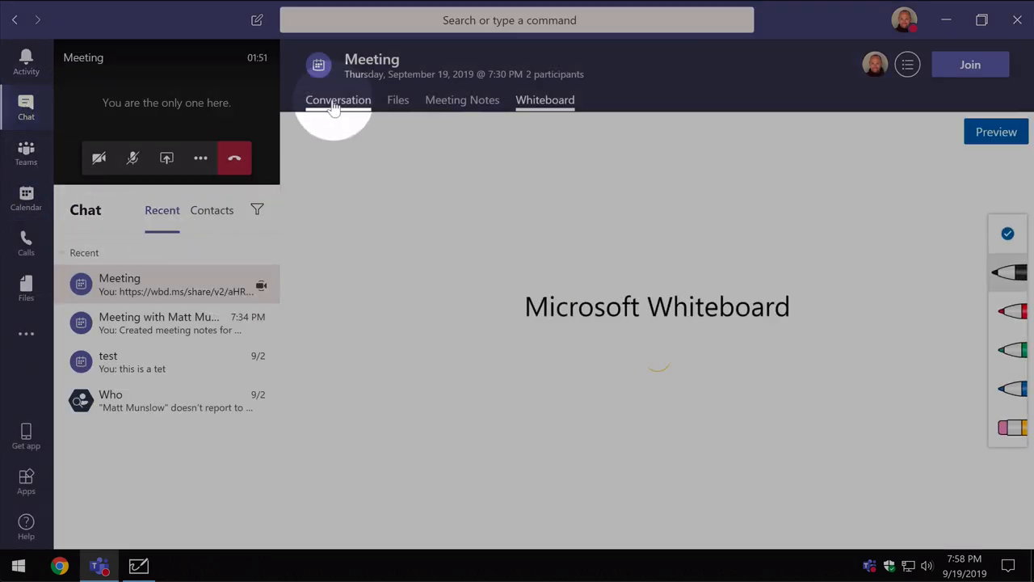
# Post the pasted link in the Conversation thread and return to the meeting call.
pyautogui.click(338, 100)
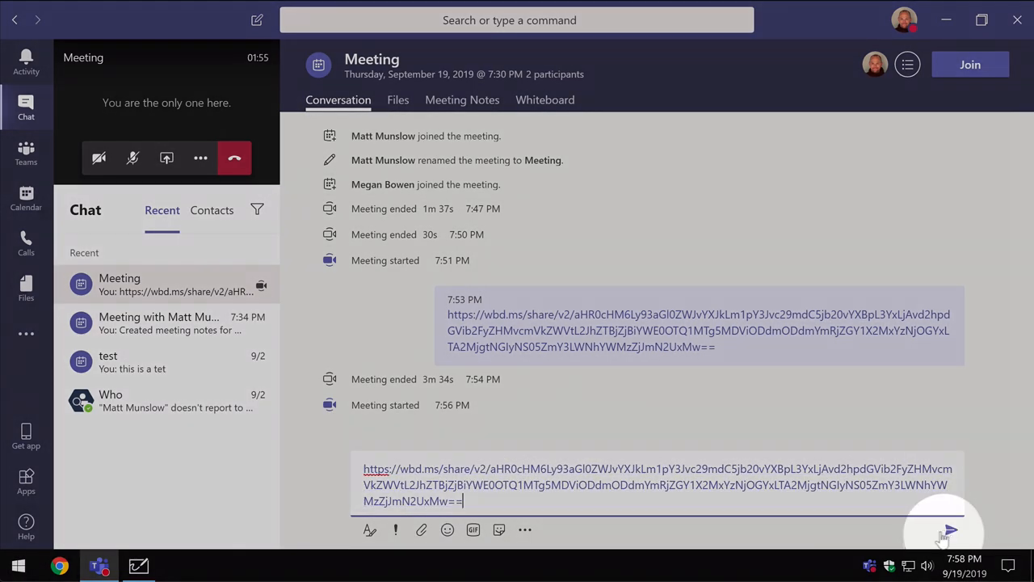
pyautogui.click(947, 530)
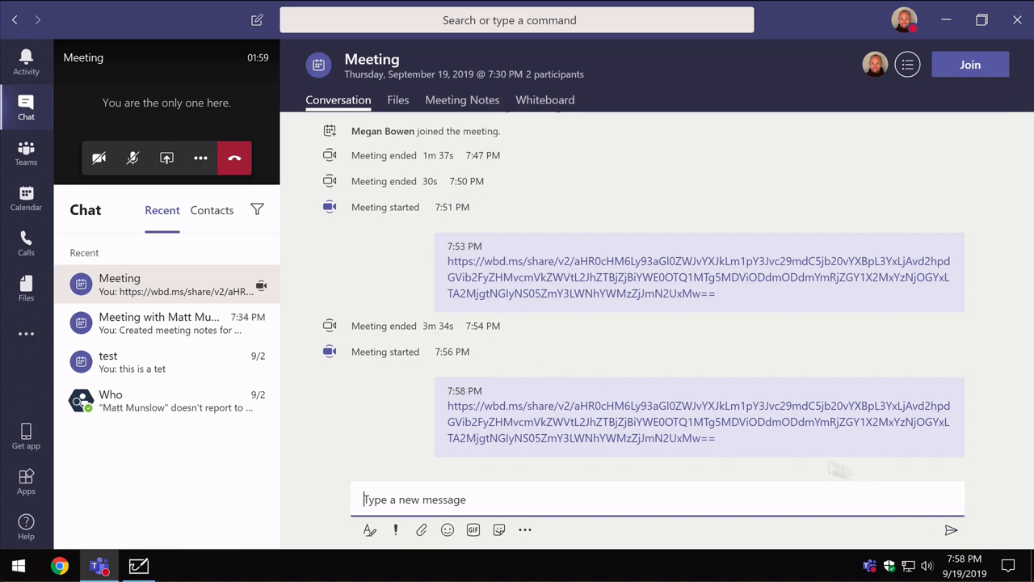
pyautogui.moveTo(258, 97)
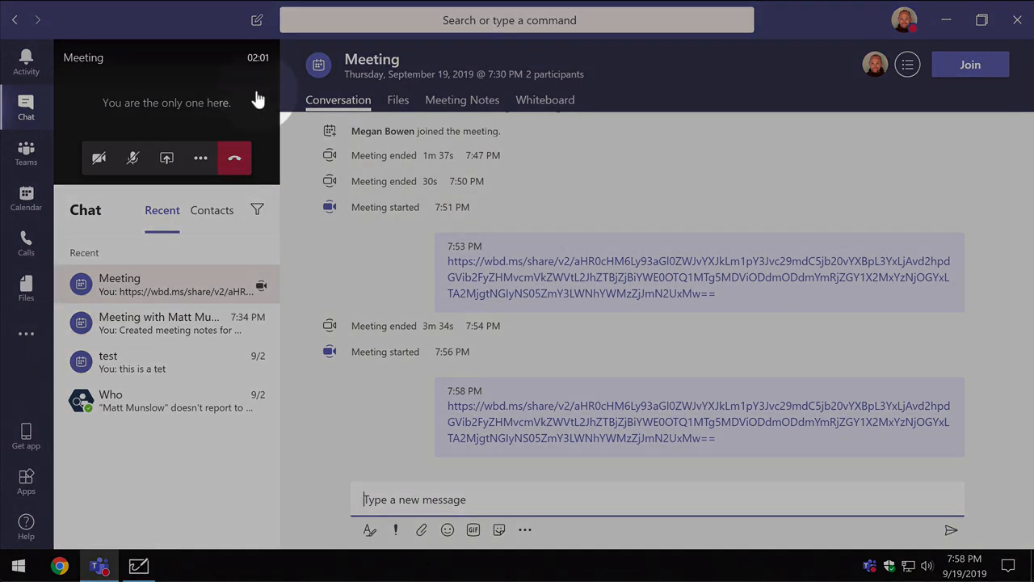
pyautogui.click(543, 101)
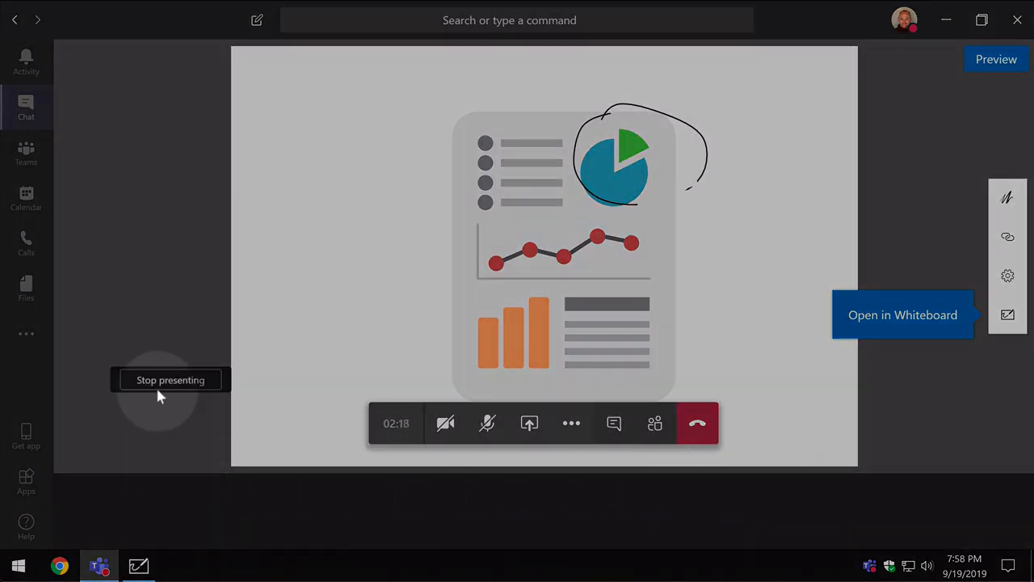
# Stop presenting the whiteboard and hang up to leave the meeting.
pyautogui.click(172, 380)
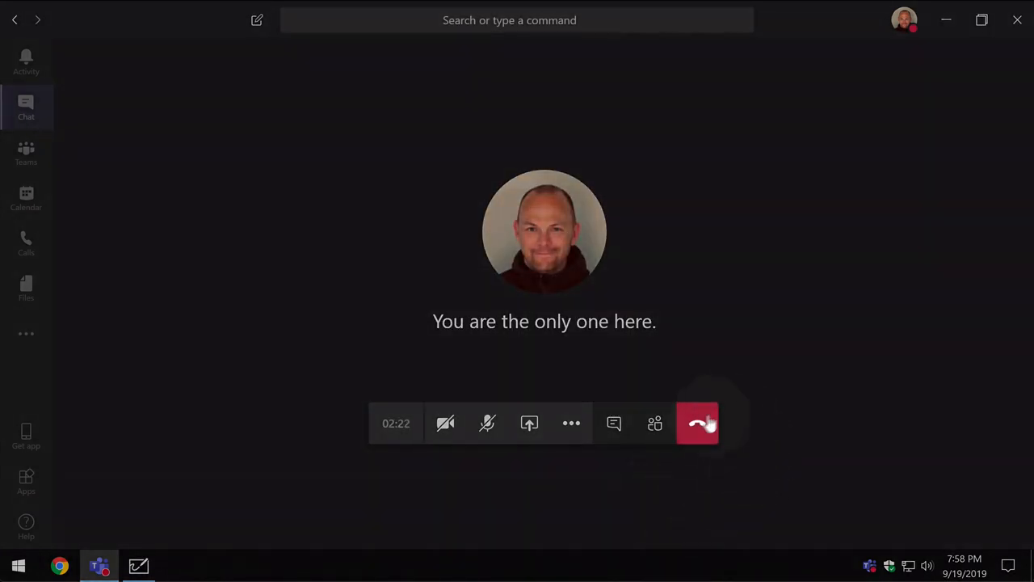
pyautogui.click(698, 424)
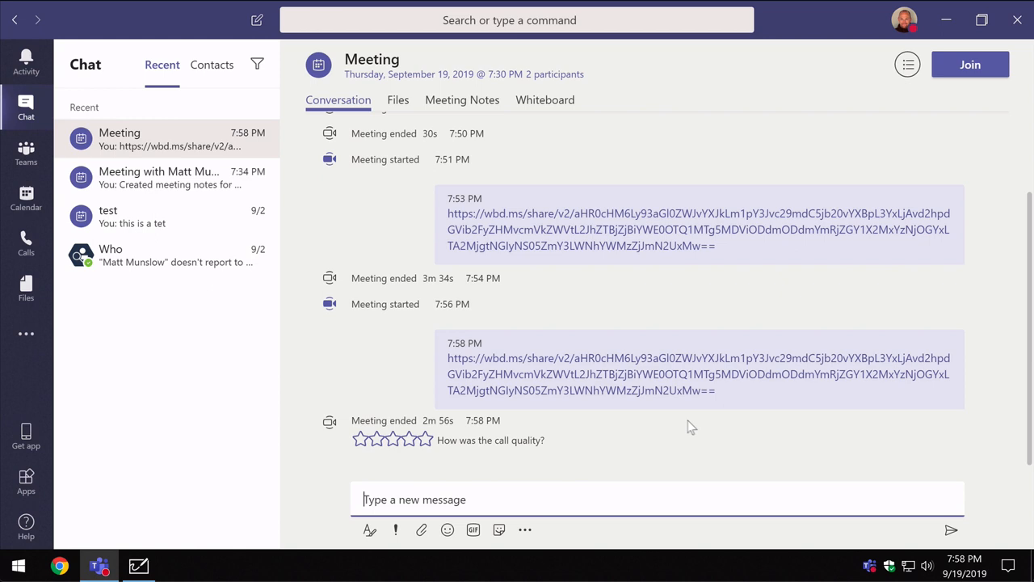
pyautogui.moveTo(682, 423)
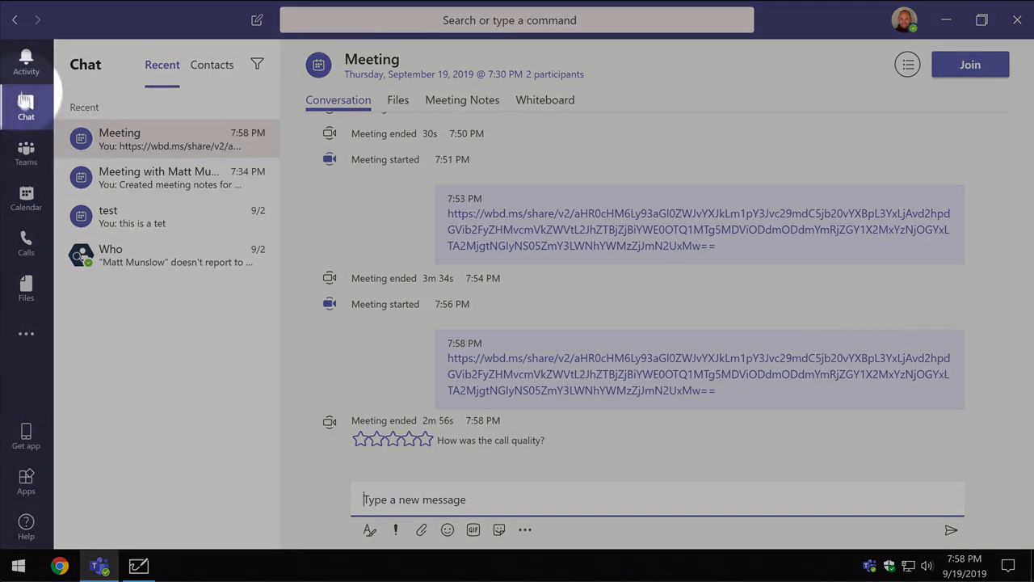
pyautogui.moveTo(26, 103)
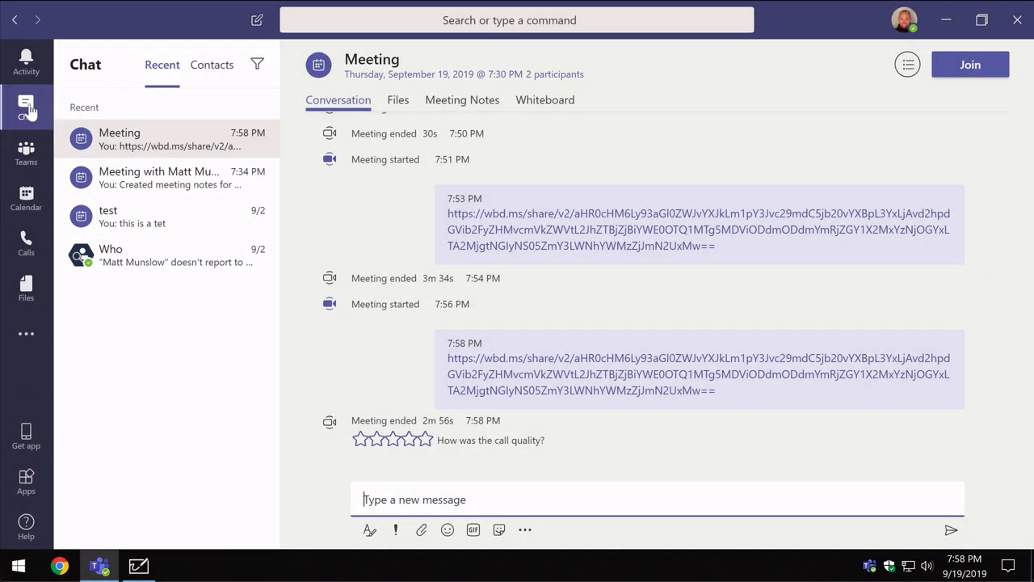
pyautogui.moveTo(145, 139)
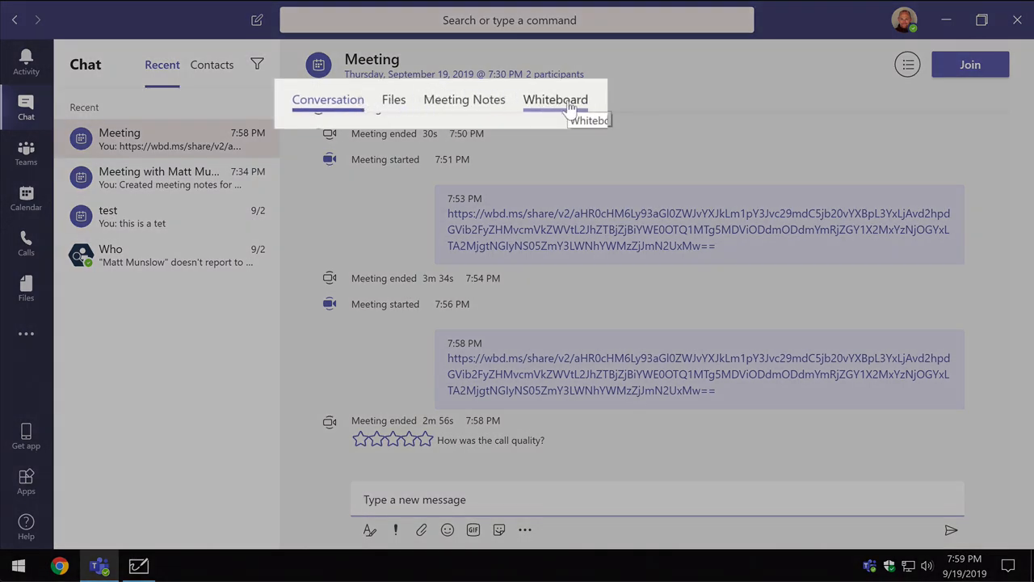
# Open the meeting's Whiteboard tab from the ended-meeting conversation.
pyautogui.click(556, 100)
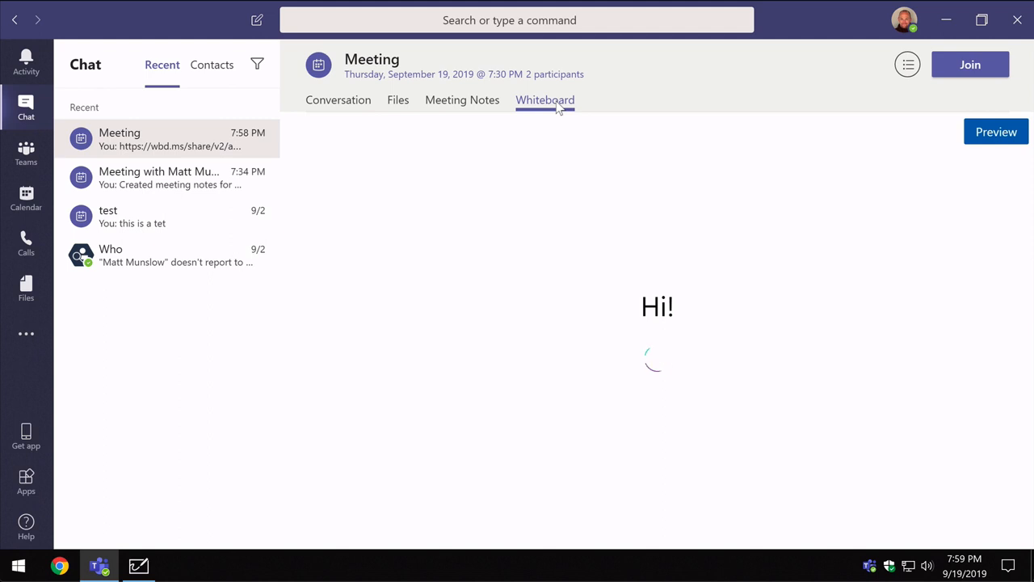